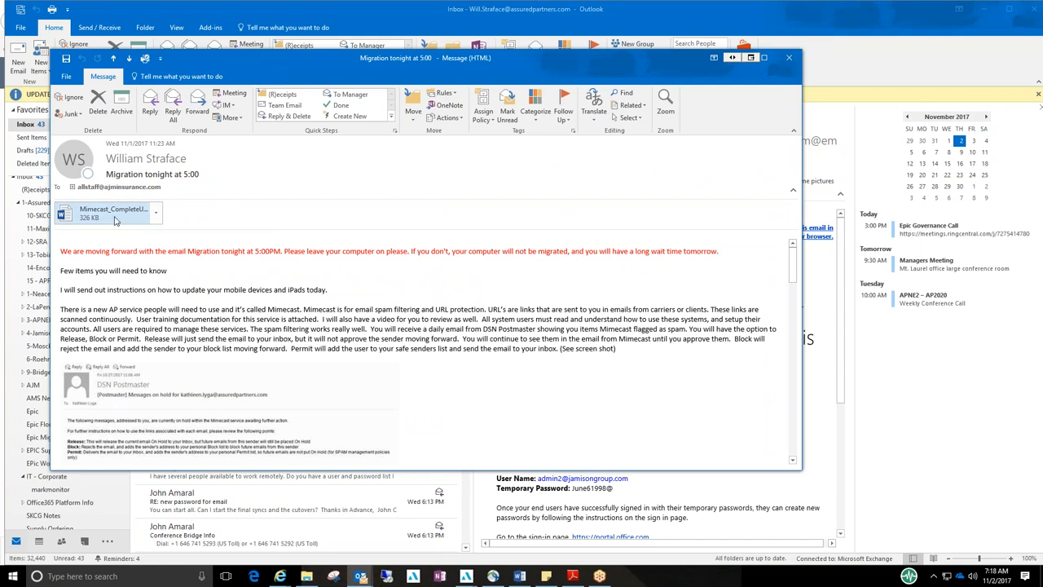
pyautogui.moveTo(114, 213)
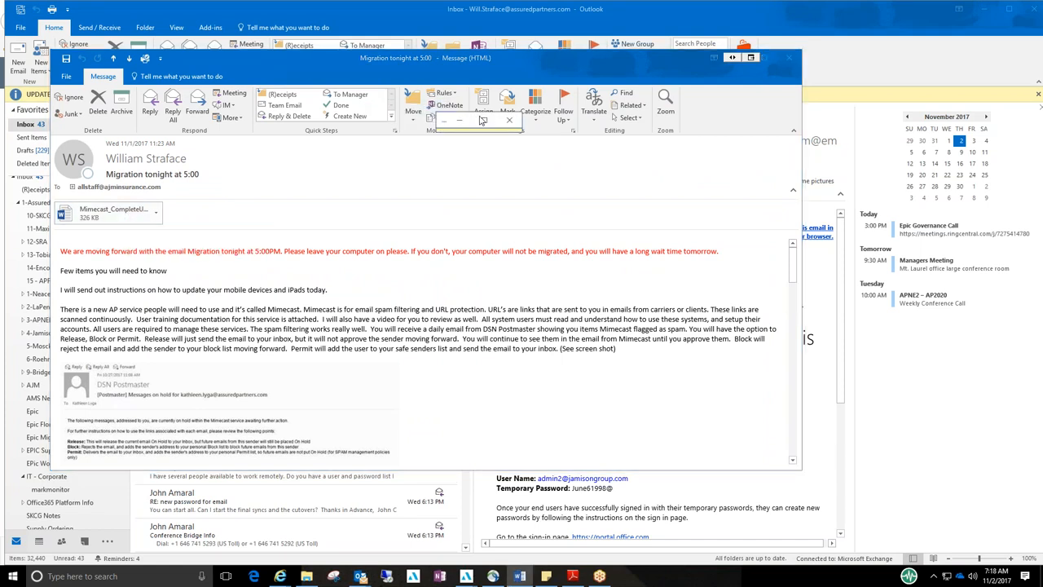
# - Open the Mimecast_CompleteUserGuide.docx attachment in Word and read down to the secure email sections
pyautogui.doubleClick(106, 212)
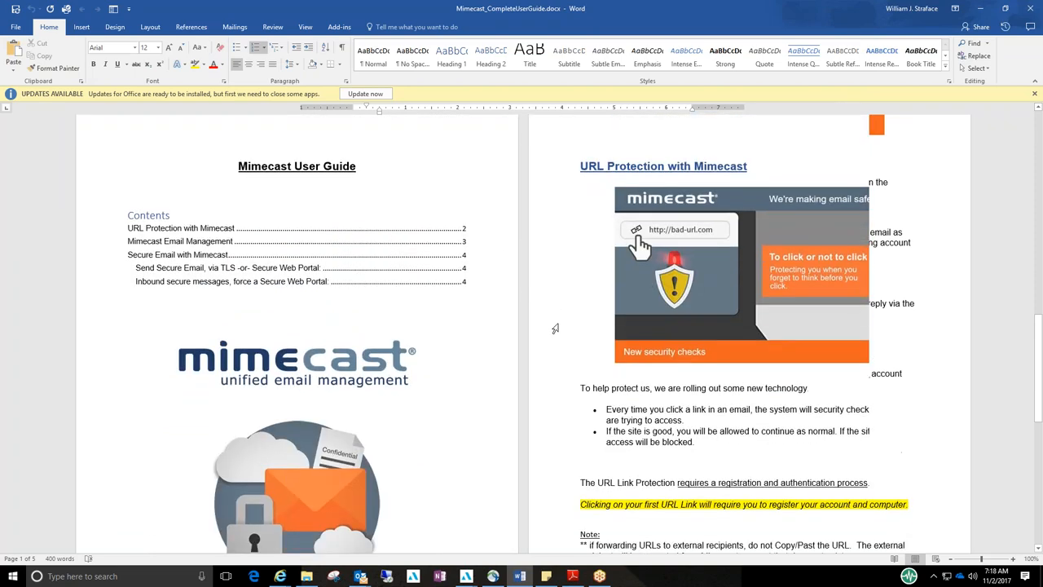
pyautogui.scroll(-3)
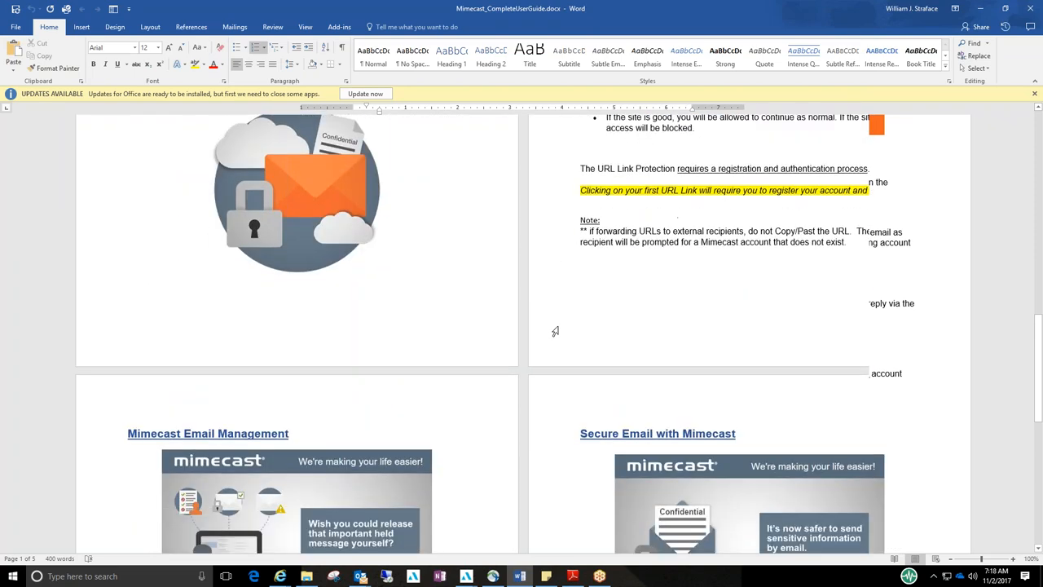
pyautogui.scroll(-3)
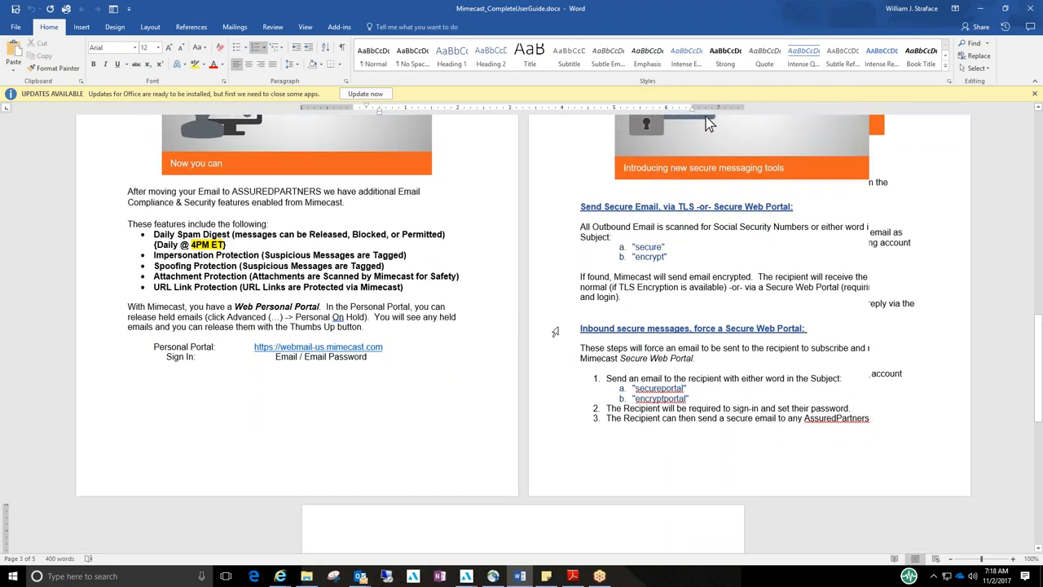
pyautogui.scroll(-3)
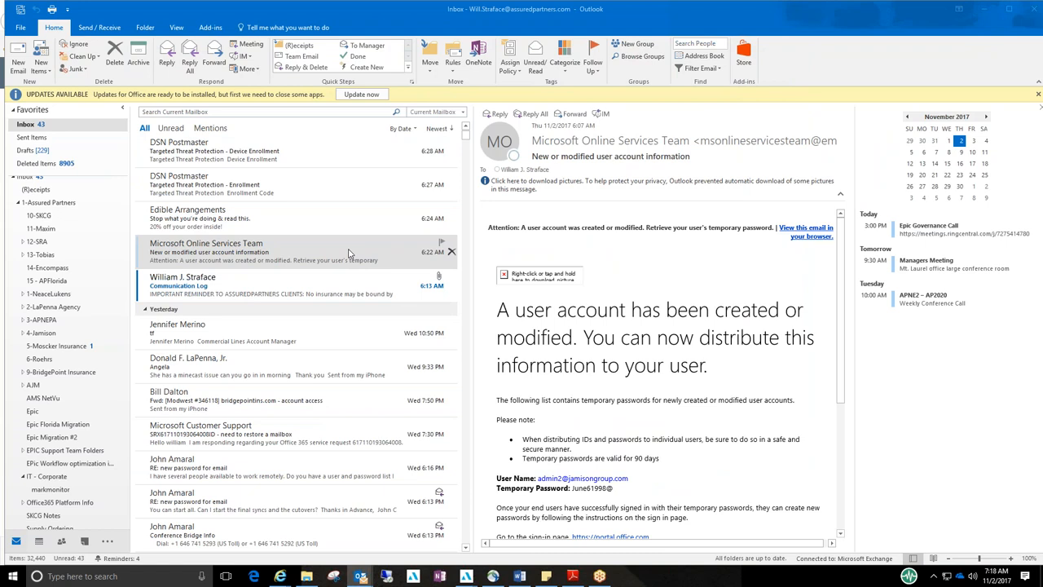
pyautogui.moveTo(560, 401)
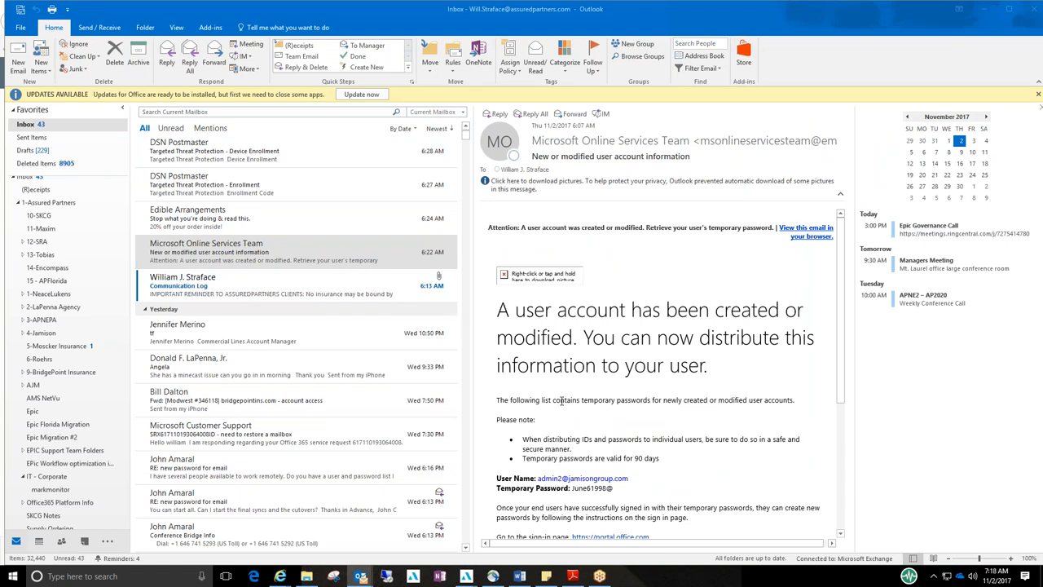
pyautogui.moveTo(581, 386)
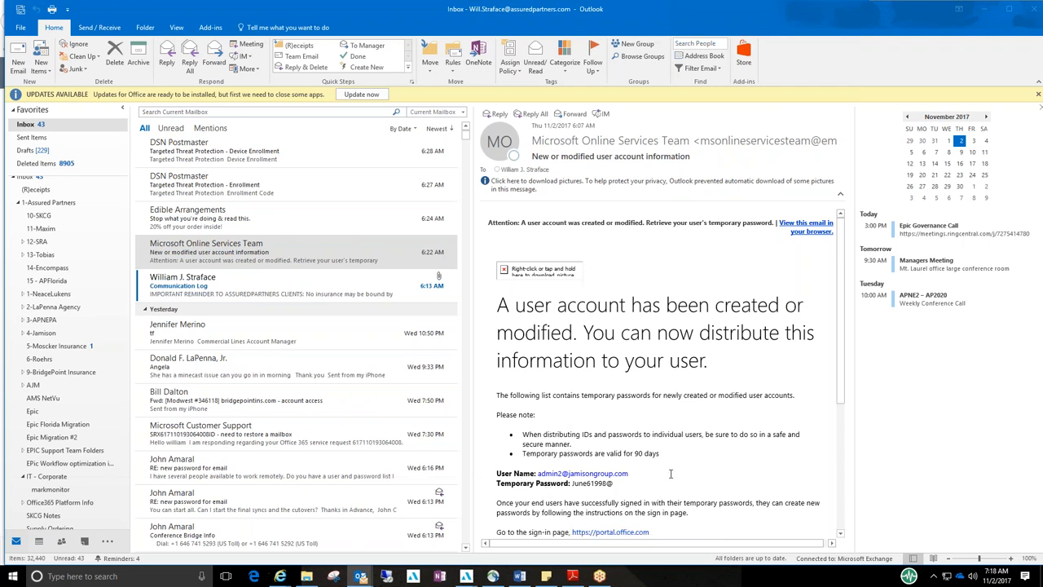
# - Read the Microsoft Online Services Team account email down to its sign-in link and signature
pyautogui.scroll(-3)
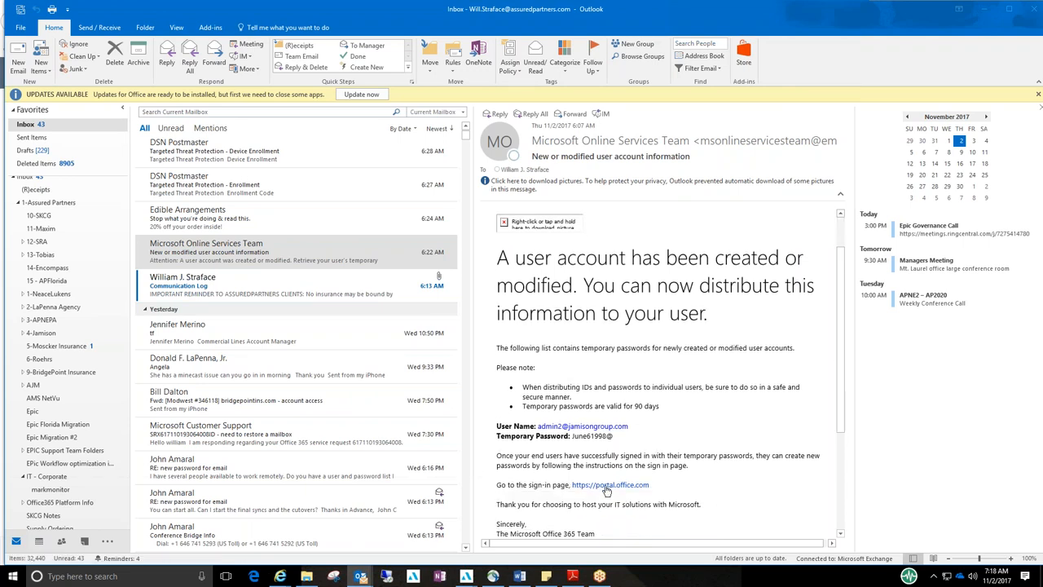
pyautogui.moveTo(609, 484)
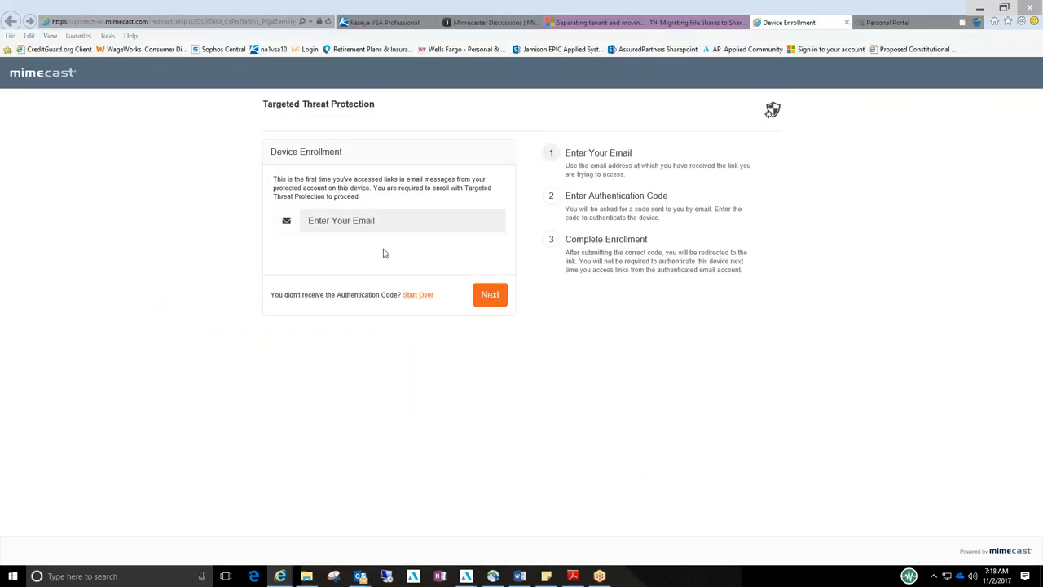
# - Focus the Enter Your Email field on the Mimecast device enrollment page
pyautogui.click(383, 220)
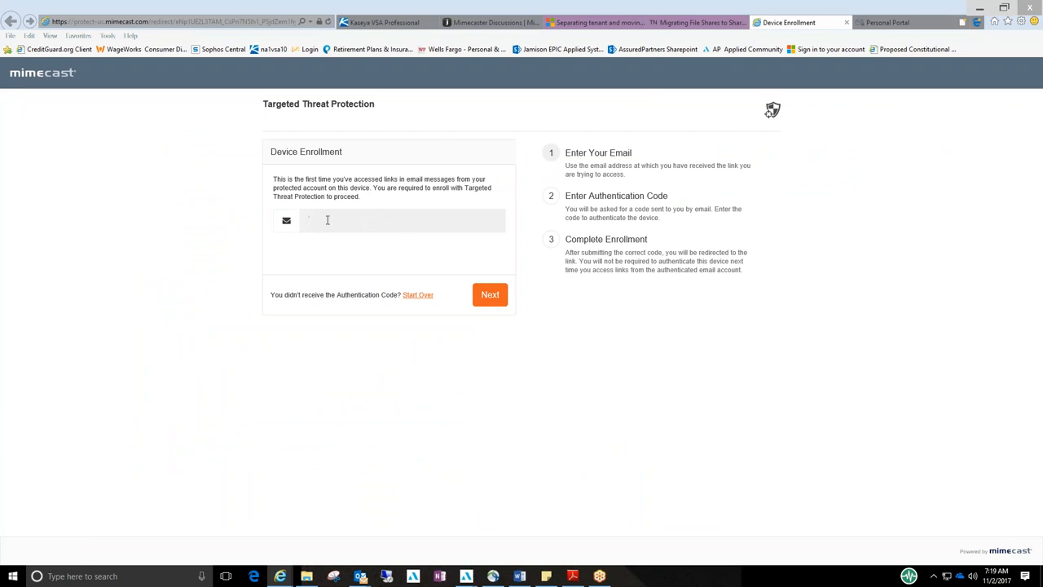
pyautogui.moveTo(489, 293)
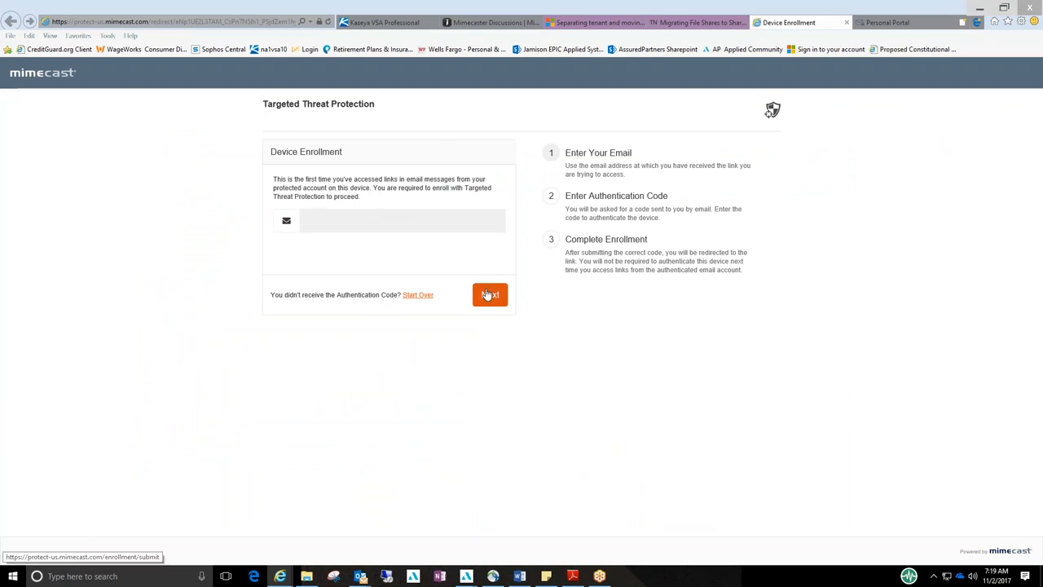
pyautogui.moveTo(360, 577)
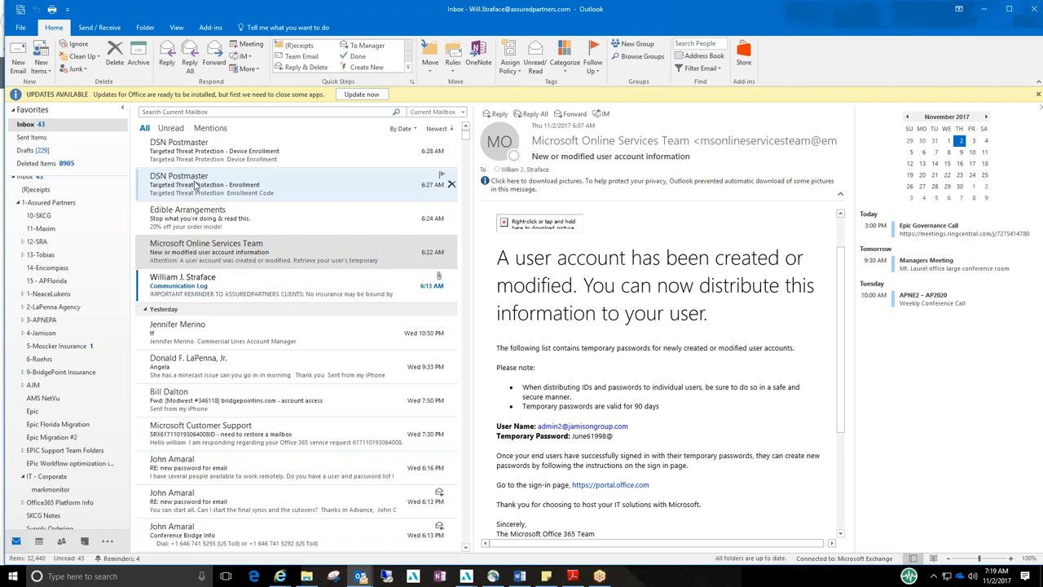
# - View the DSN Postmaster Targeted Threat Protection enrollment email in the Outlook inbox
pyautogui.click(204, 184)
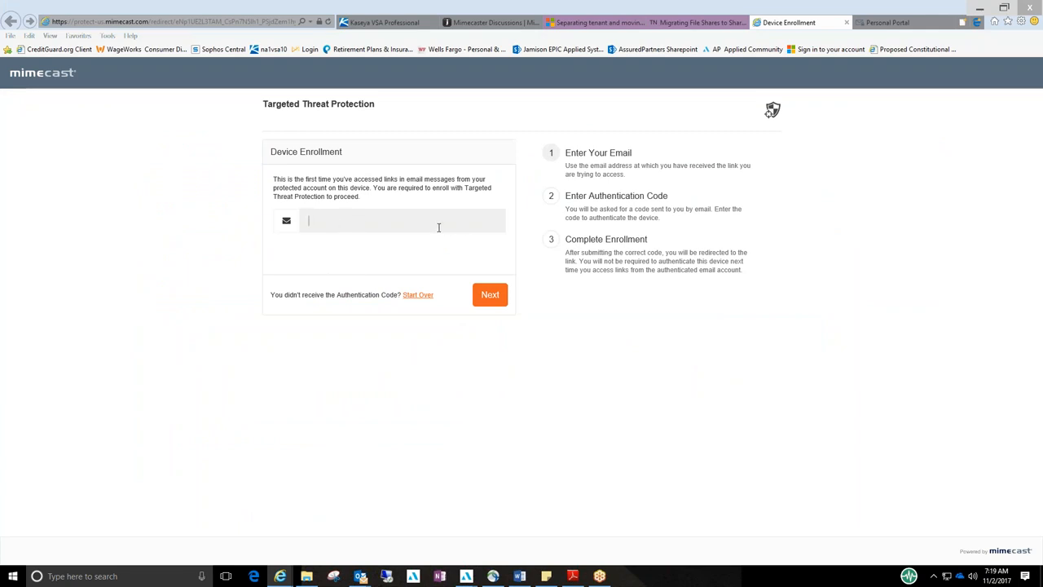
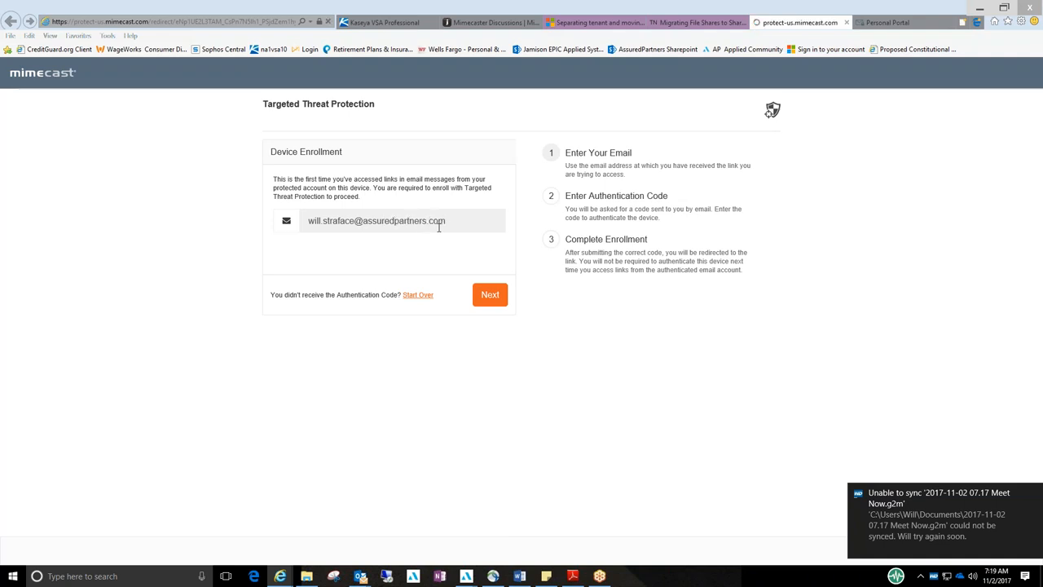
pyautogui.click(489, 293)
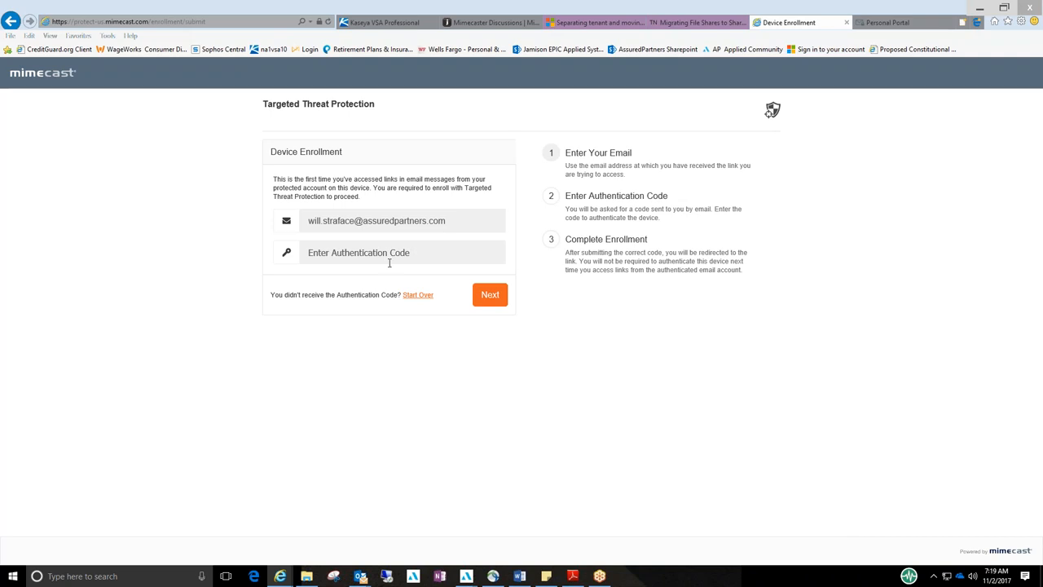
pyautogui.moveTo(362, 577)
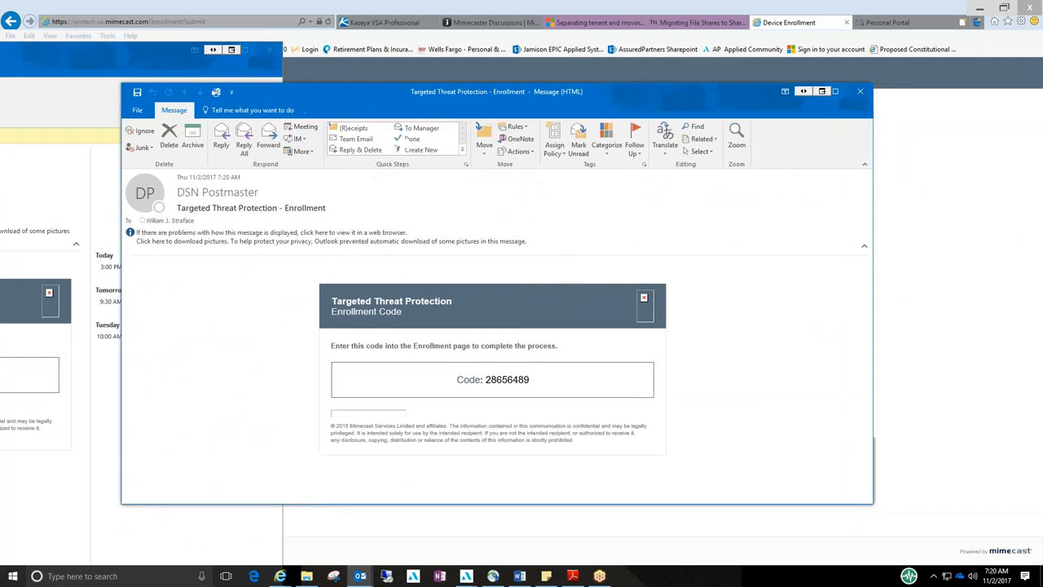
# - Paste the emailed authentication code into the enrollment page and submit it to reach Office 365 sign-in
pyautogui.doubleClick(505, 378)
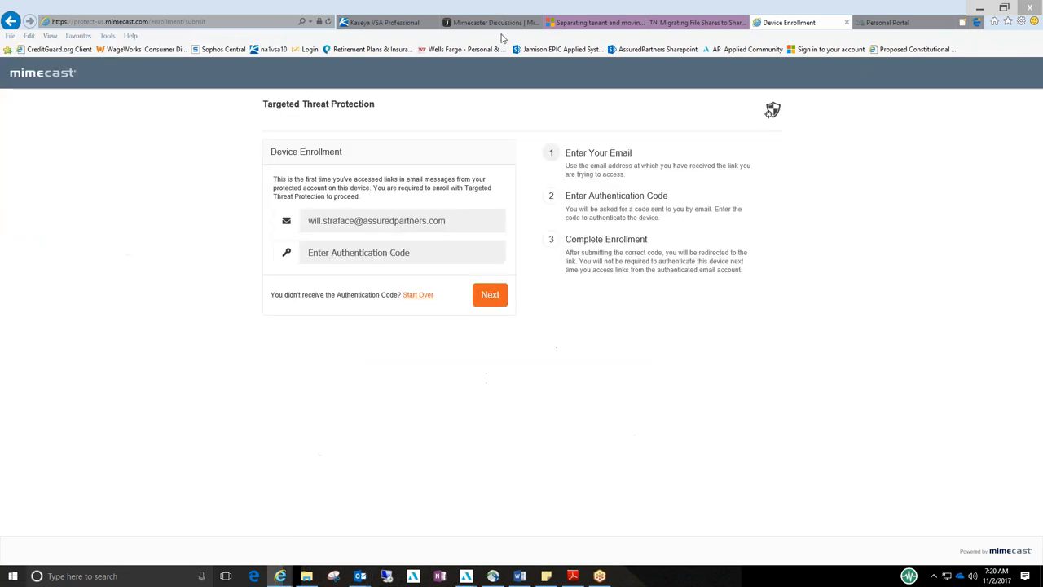
pyautogui.rightClick(359, 251)
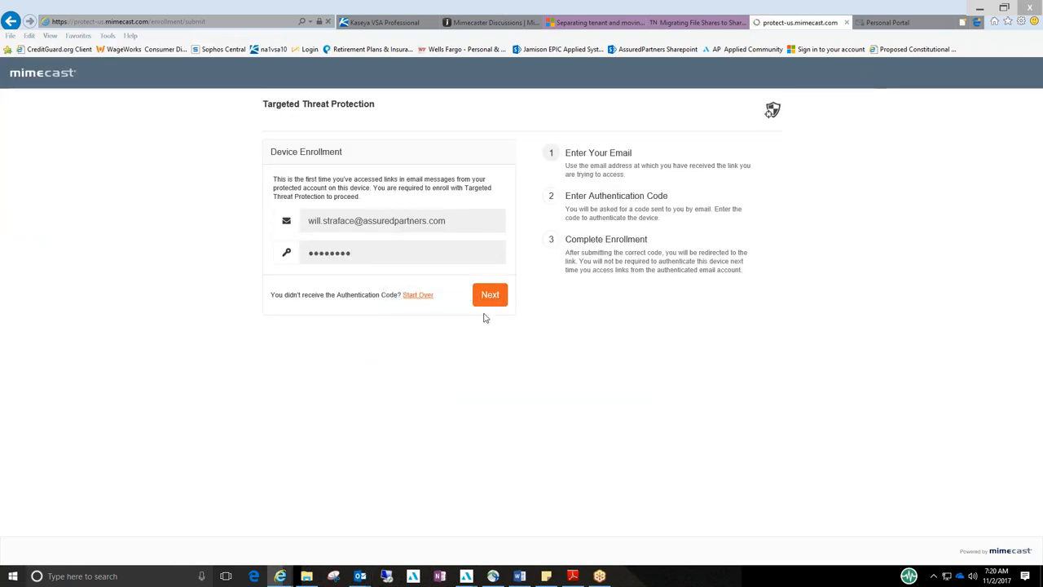
pyautogui.click(489, 293)
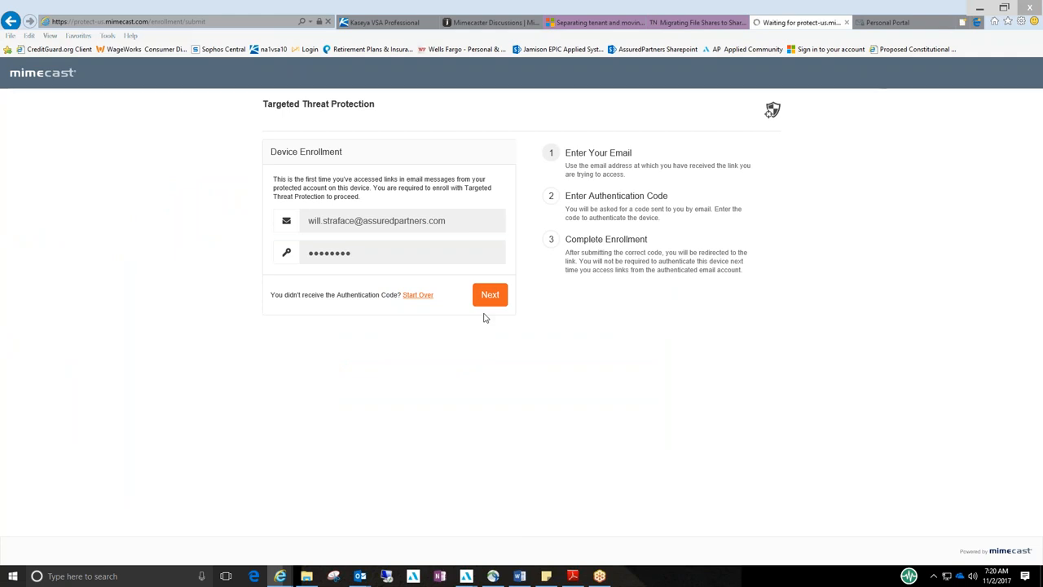
pyautogui.click(489, 293)
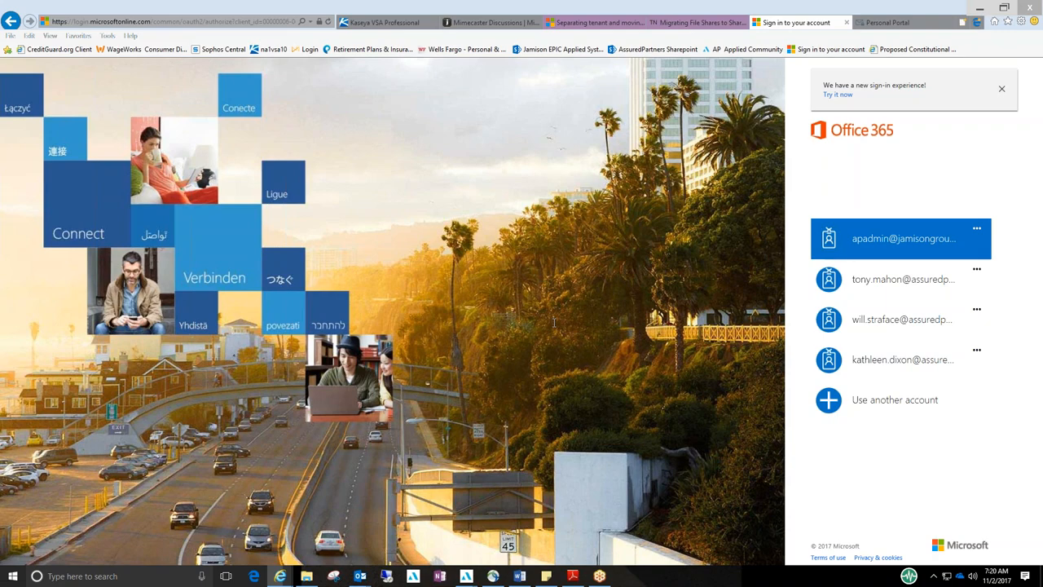
pyautogui.moveTo(10, 150)
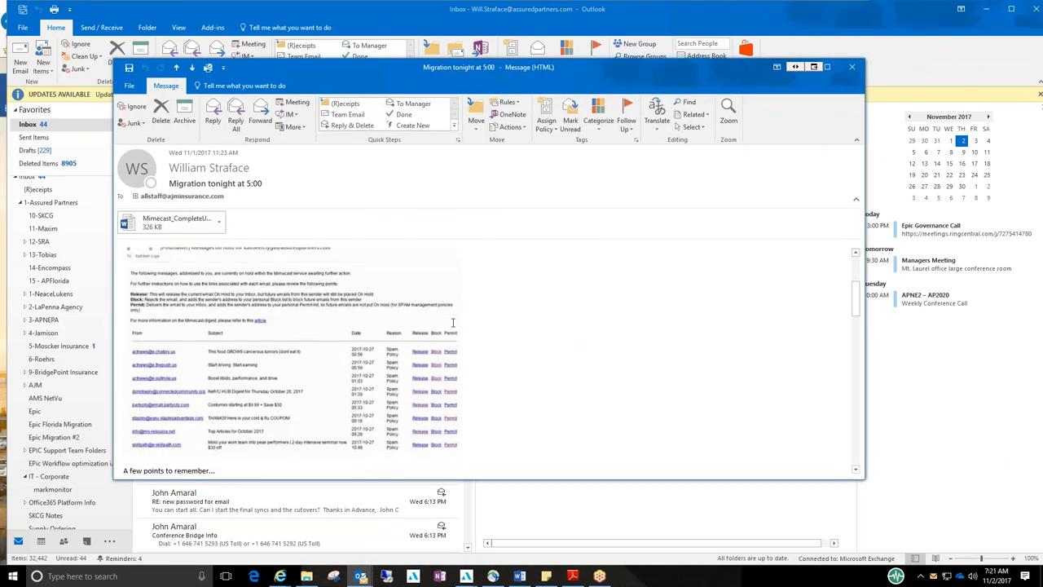
pyautogui.moveTo(541, 352)
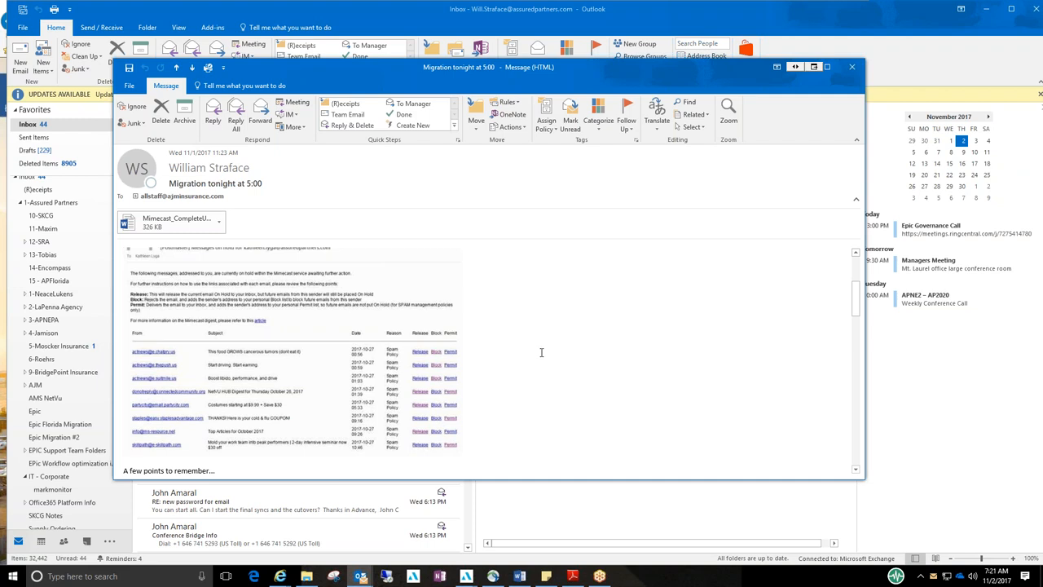
# - Read the migration email down to the daily spam digest screenshot with Release, Block and Permit
pyautogui.scroll(-3)
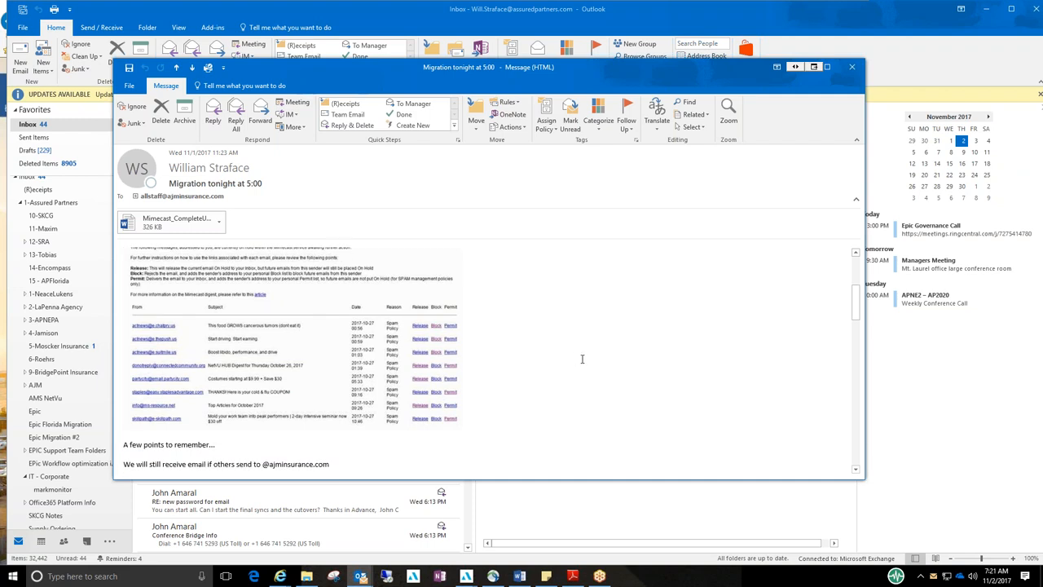
pyautogui.scroll(-3)
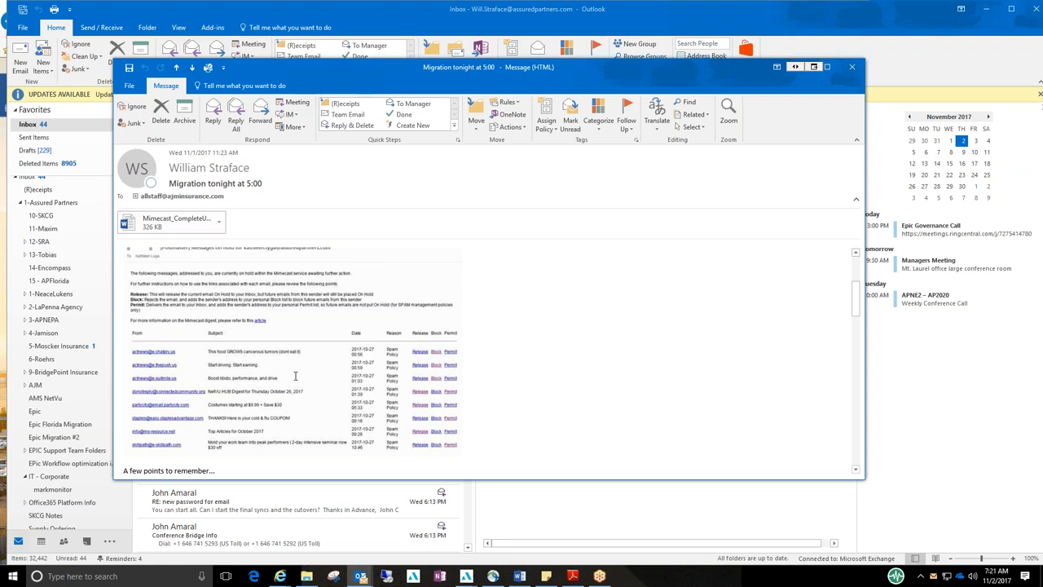
pyautogui.moveTo(424, 368)
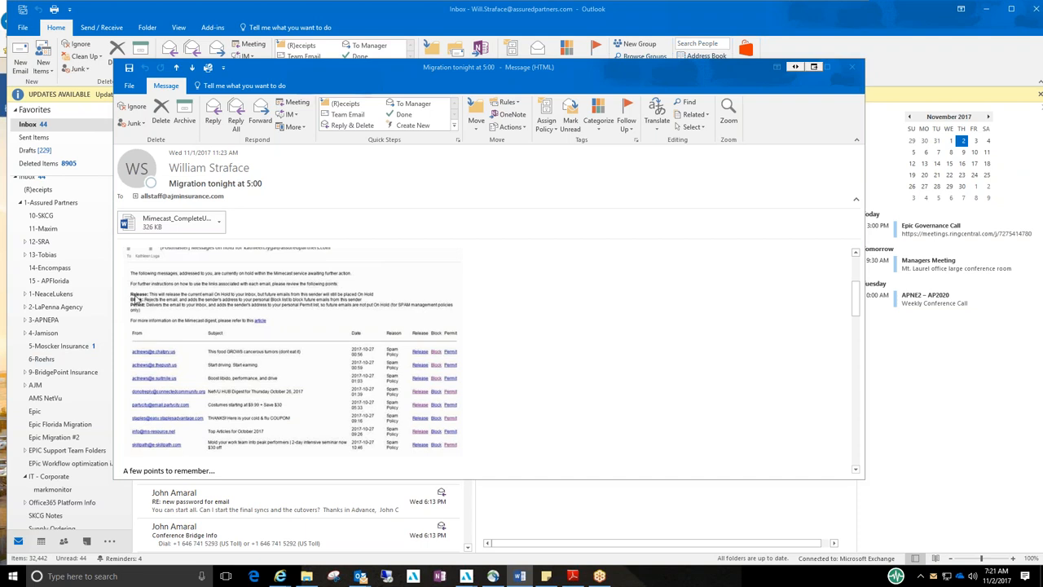
pyautogui.moveTo(139, 313)
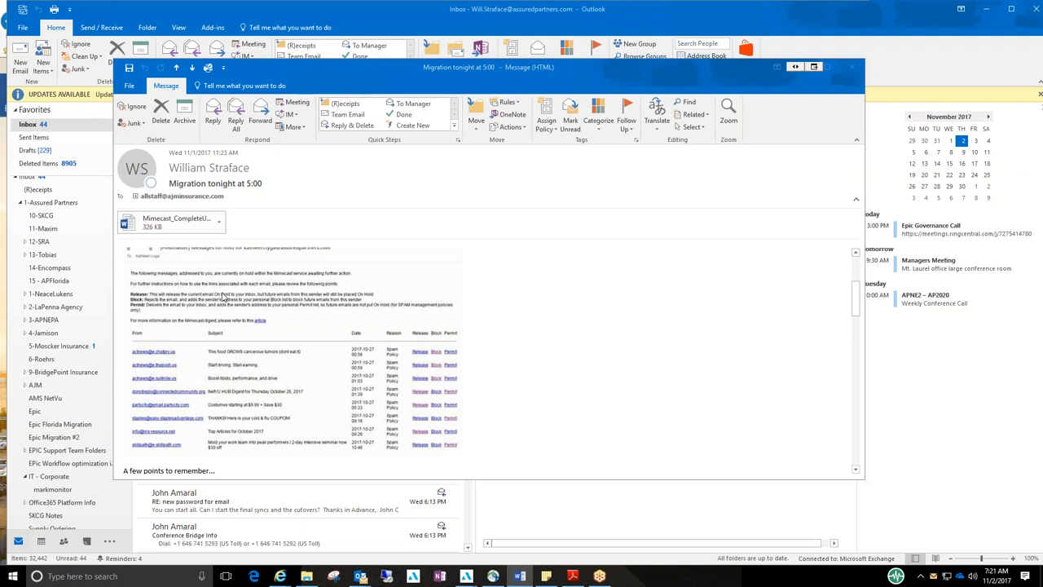
pyautogui.moveTo(205, 360)
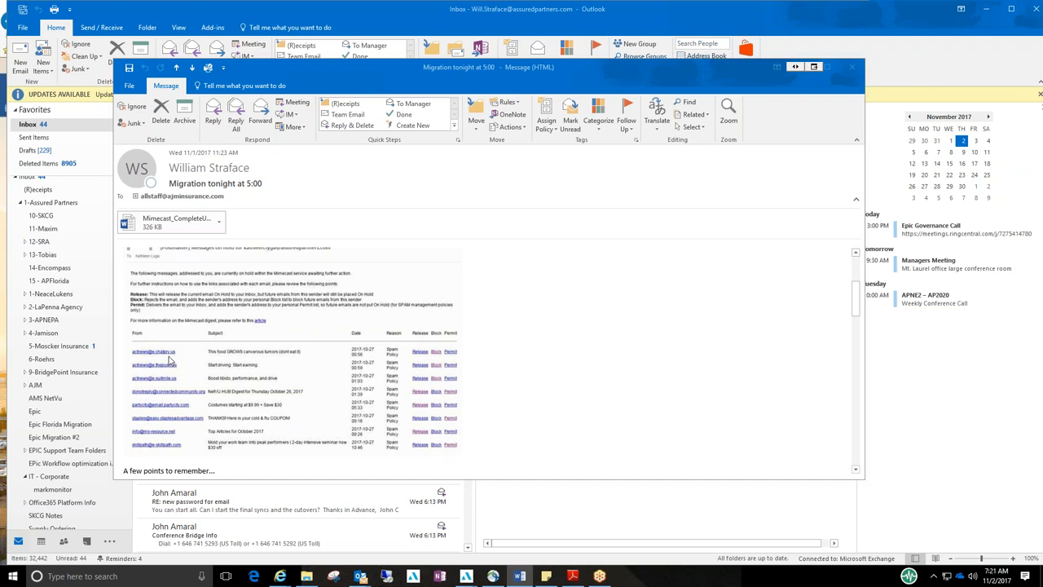
pyautogui.moveTo(163, 356)
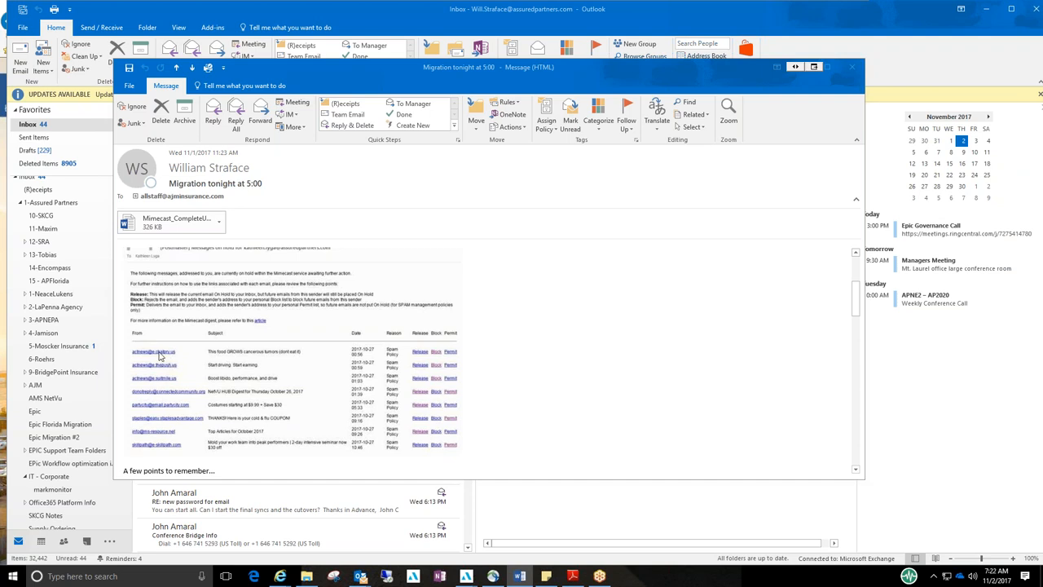
pyautogui.moveTo(176, 358)
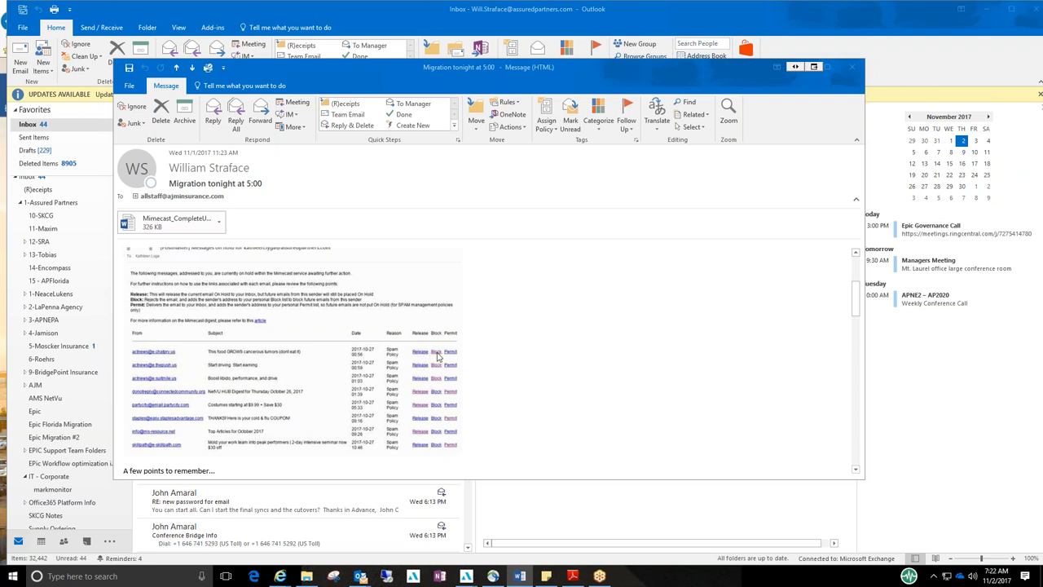
pyautogui.moveTo(285, 360)
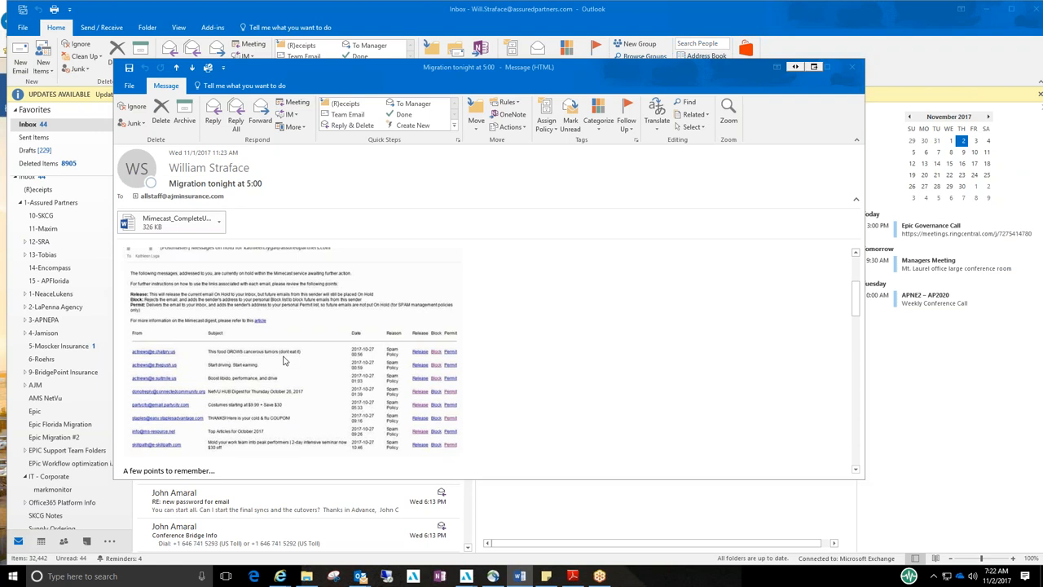
pyautogui.moveTo(453, 357)
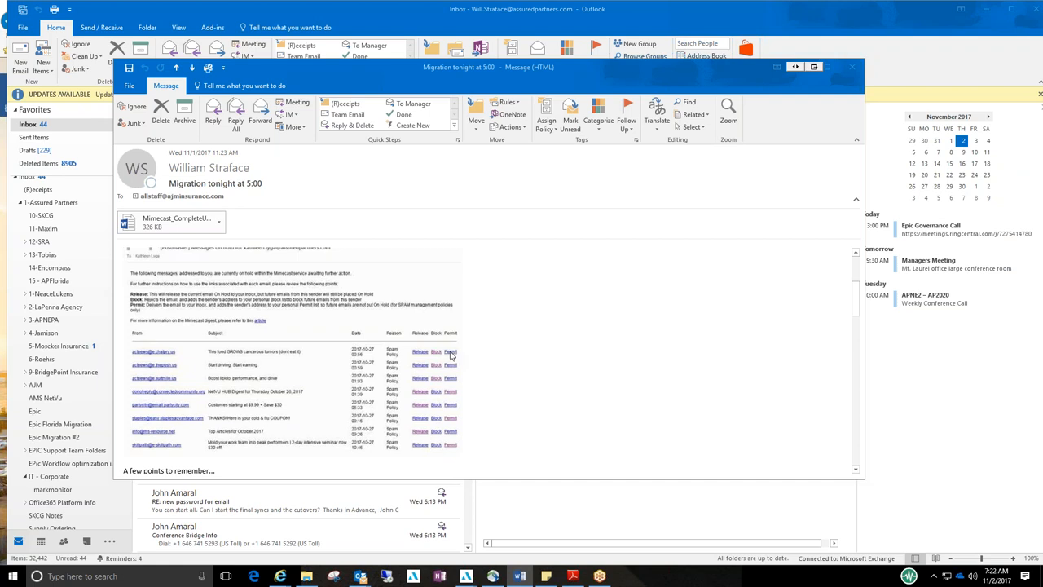
pyautogui.scroll(-3)
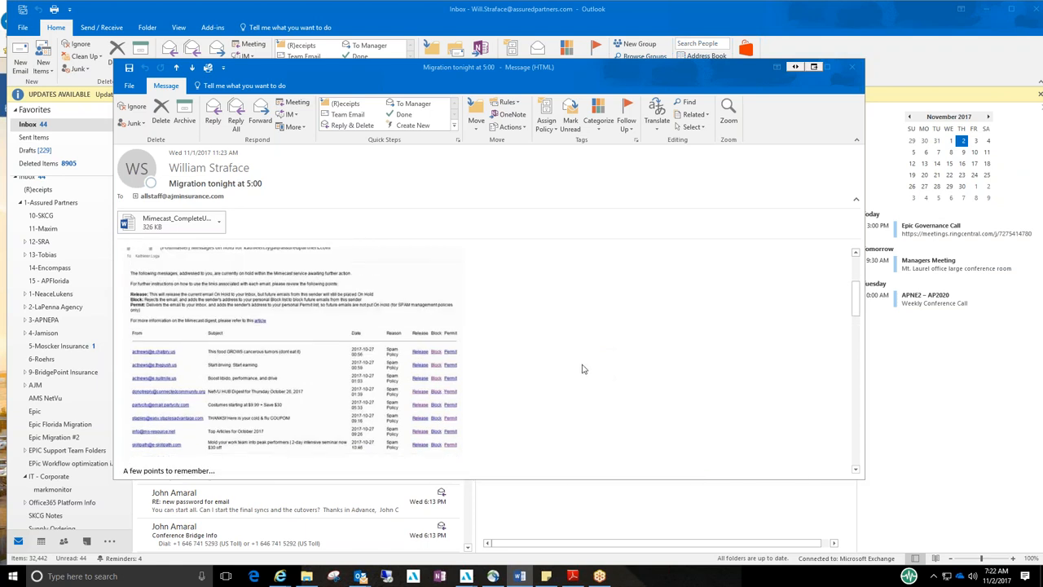
pyautogui.scroll(-3)
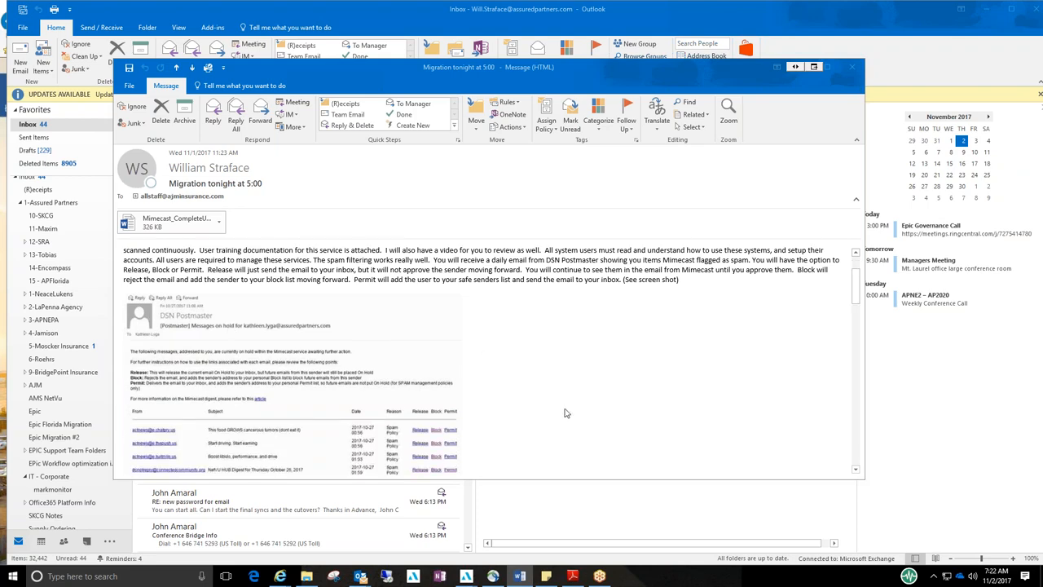
# - Scroll to the end of the migration message and open its Mimecast_CompleteUserGuide attachment in Word
pyautogui.scroll(-3)
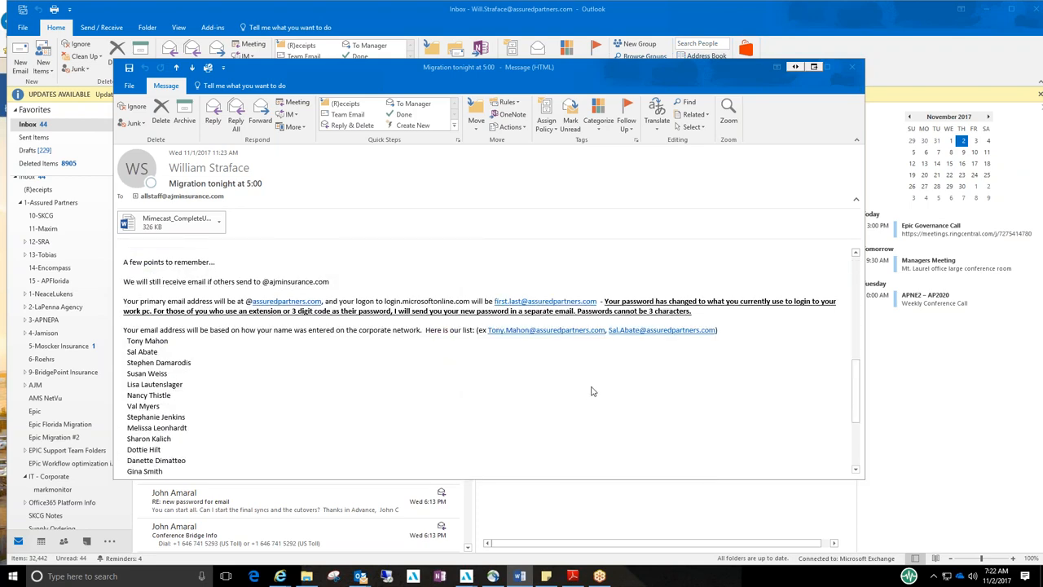
pyautogui.scroll(-3)
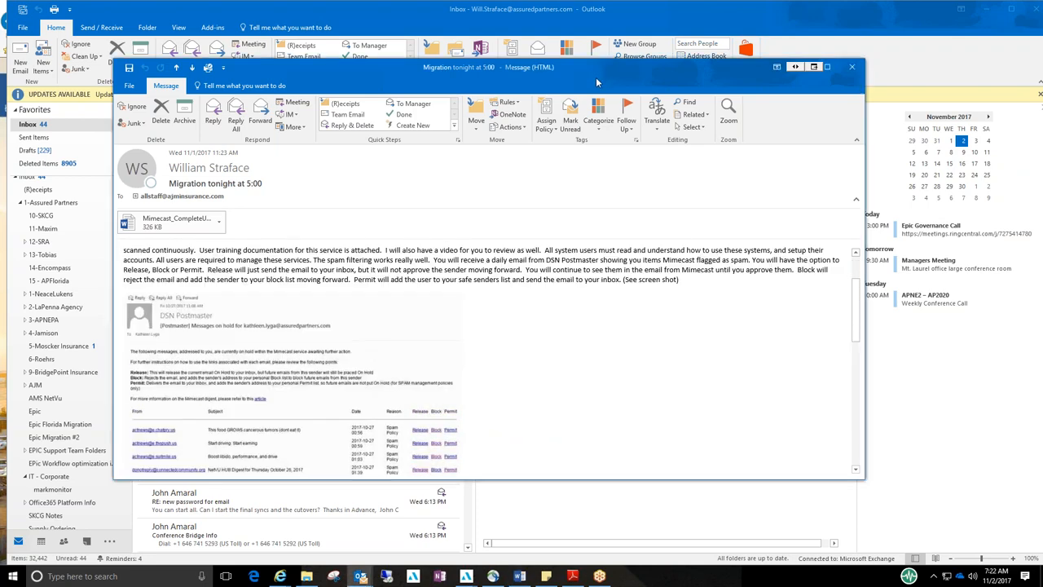
pyautogui.click(851, 67)
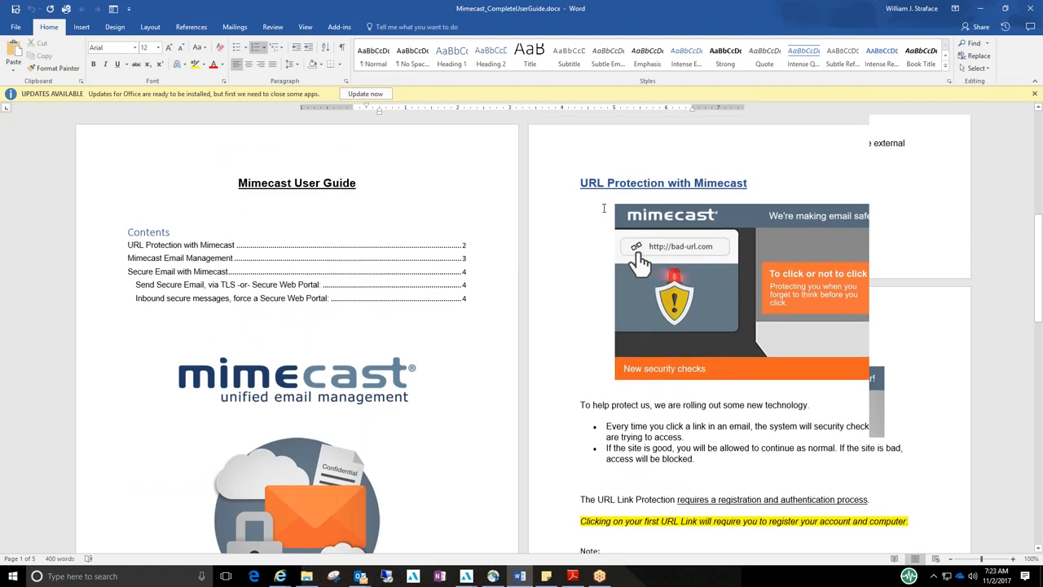
pyautogui.scroll(-3)
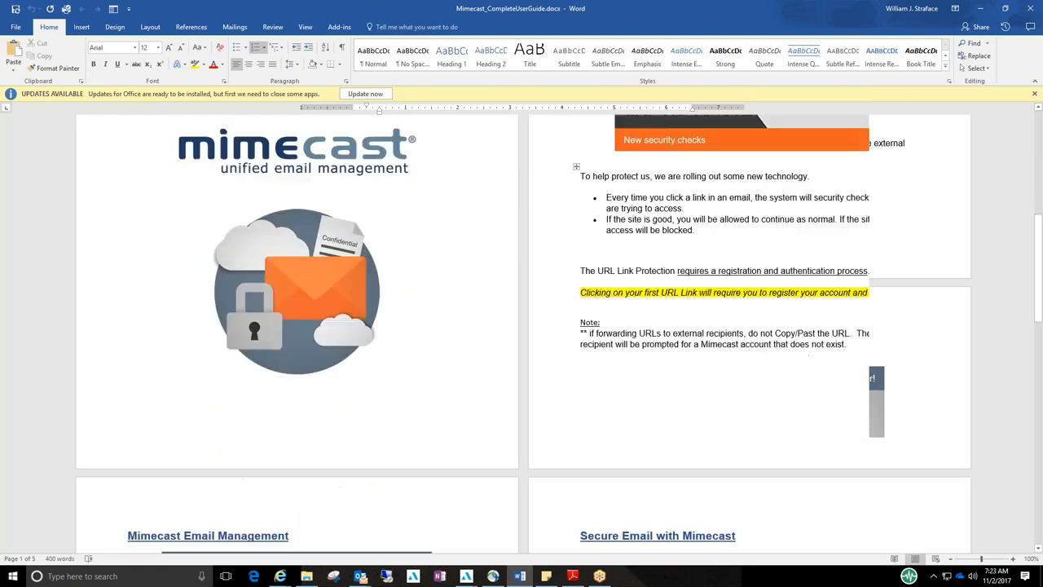
pyautogui.scroll(-3)
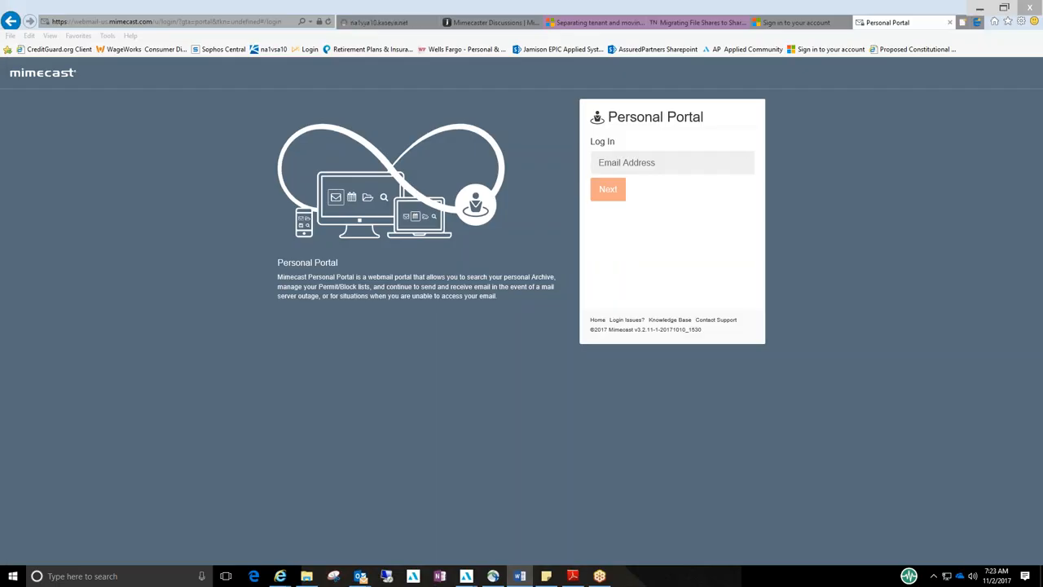
pyautogui.click(671, 163)
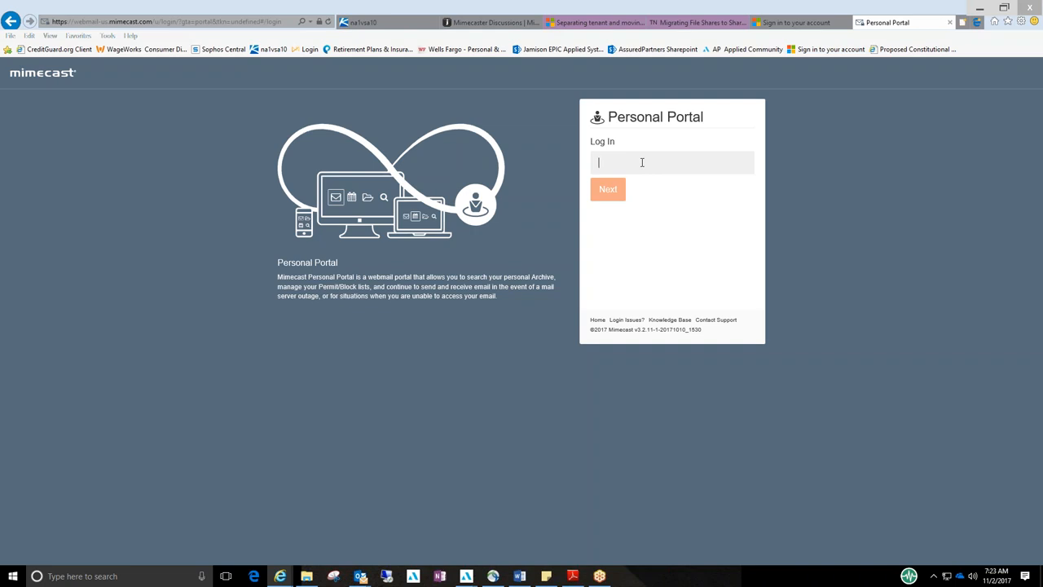
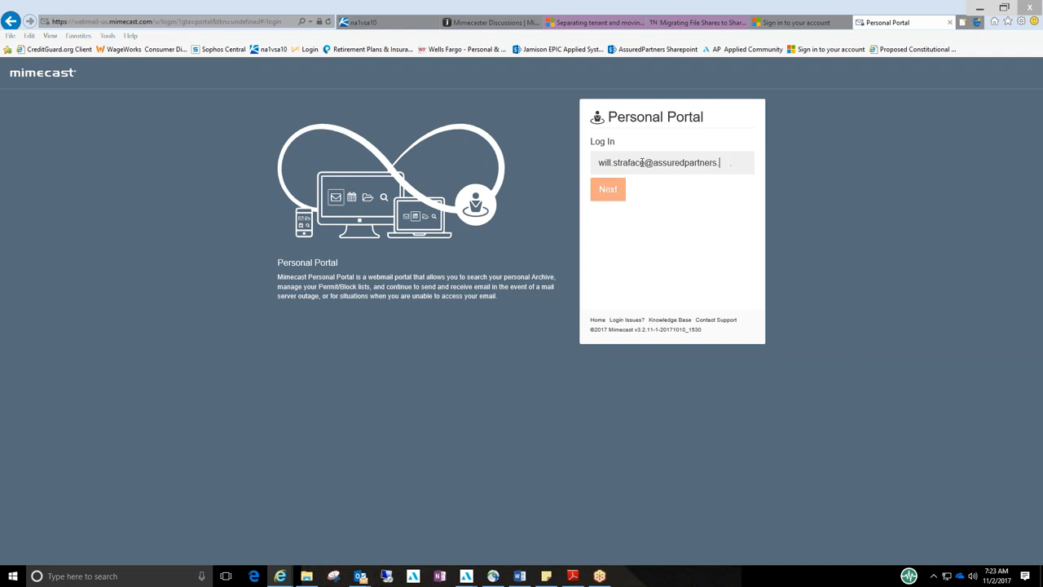
pyautogui.click(608, 189)
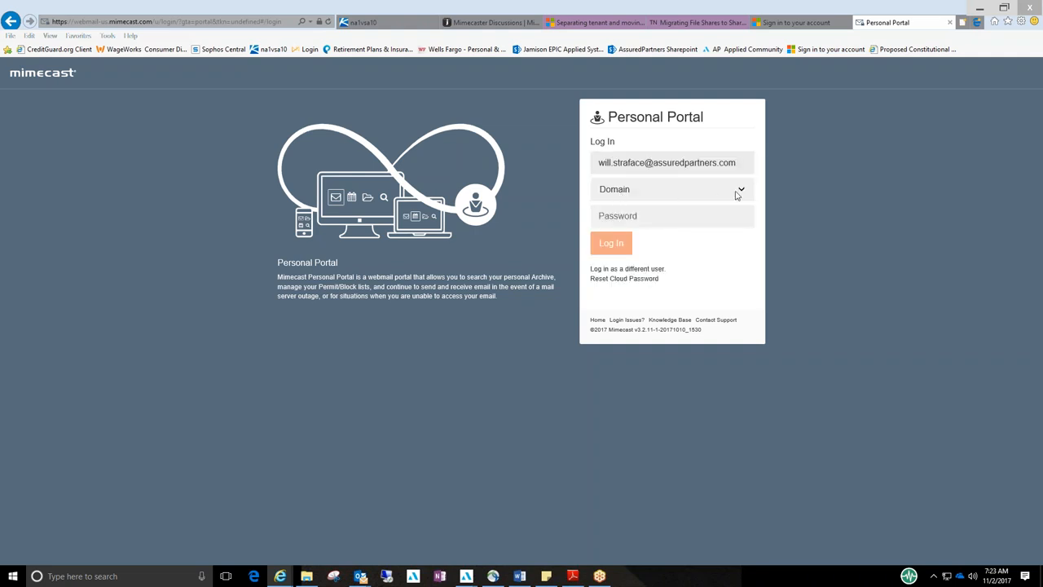
pyautogui.click(671, 189)
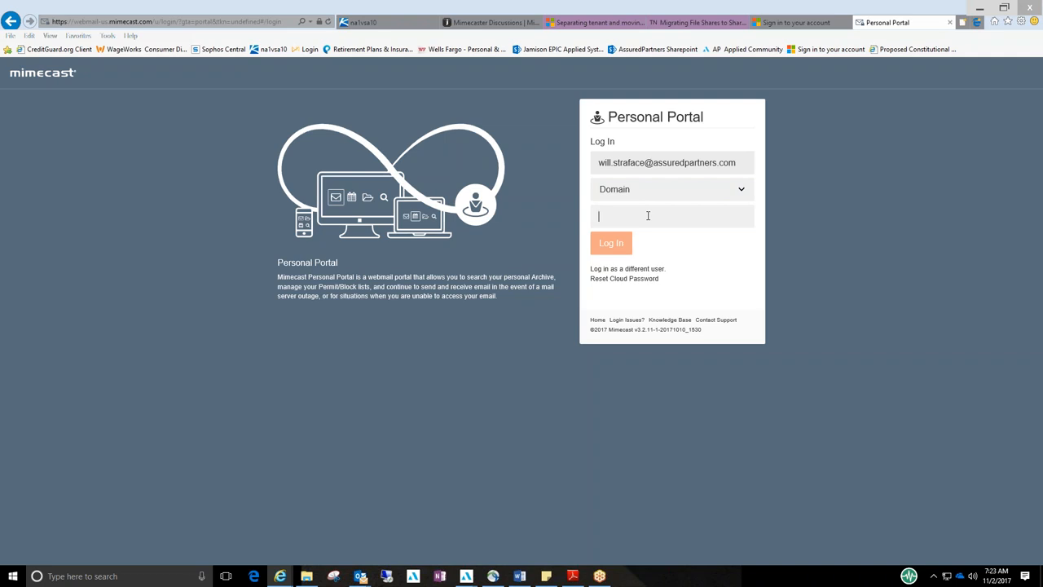
pyautogui.click(609, 243)
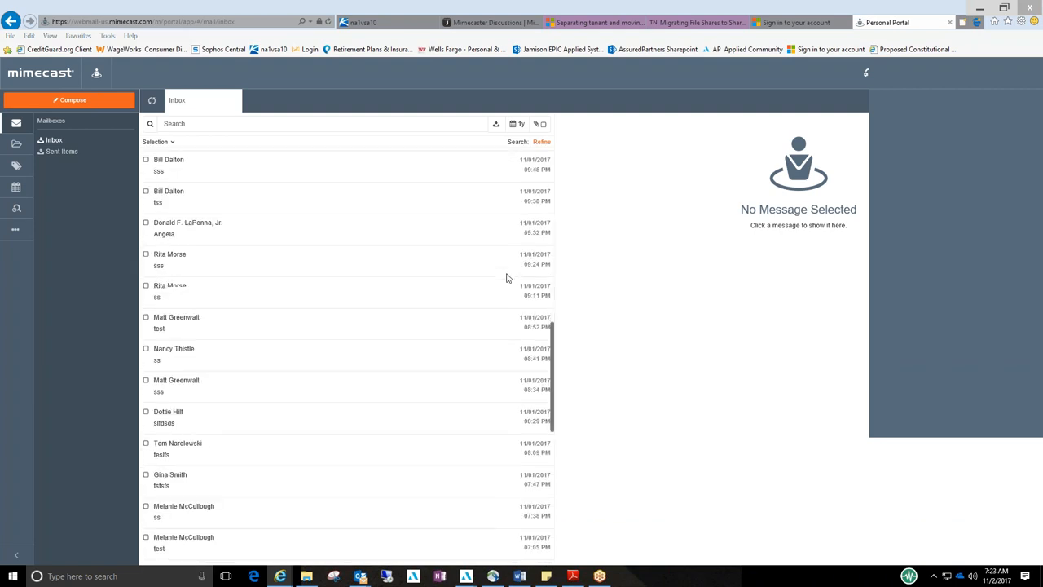
# - Scroll far down through the Personal Portal inbox's older received messages
pyautogui.scroll(-3)
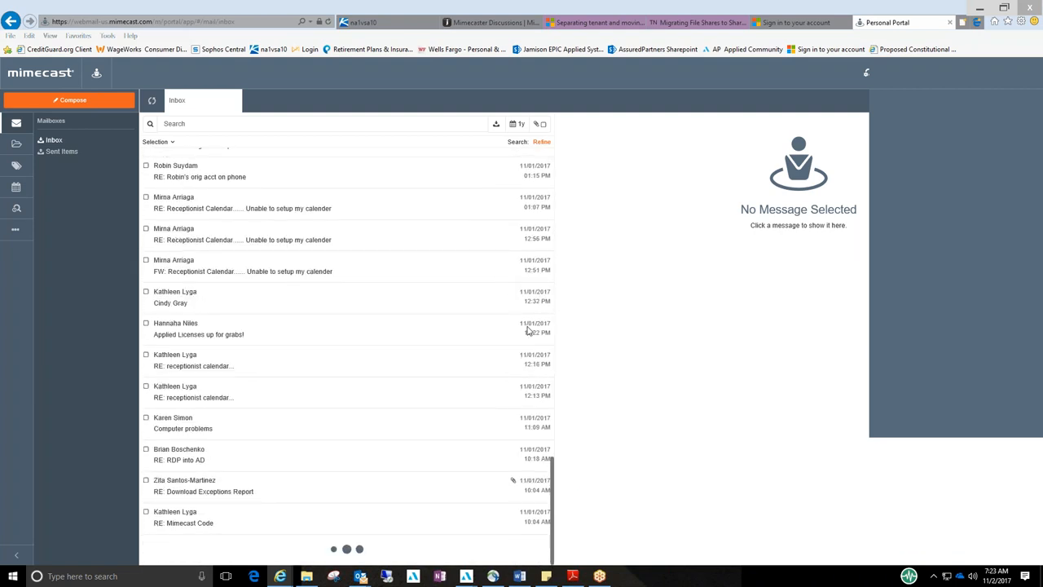
pyautogui.scroll(-3)
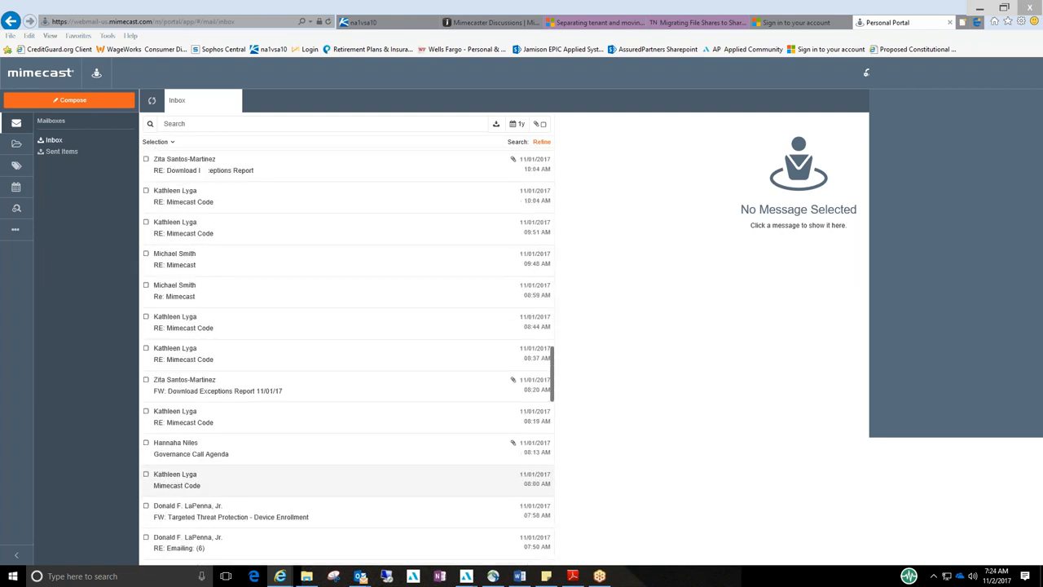
pyautogui.scroll(-3)
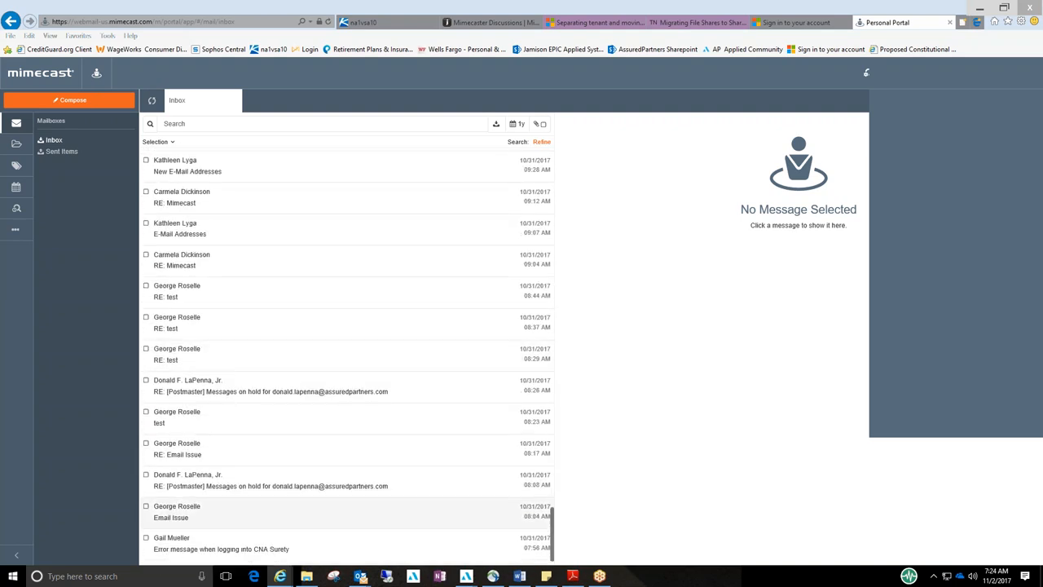
pyautogui.scroll(-3)
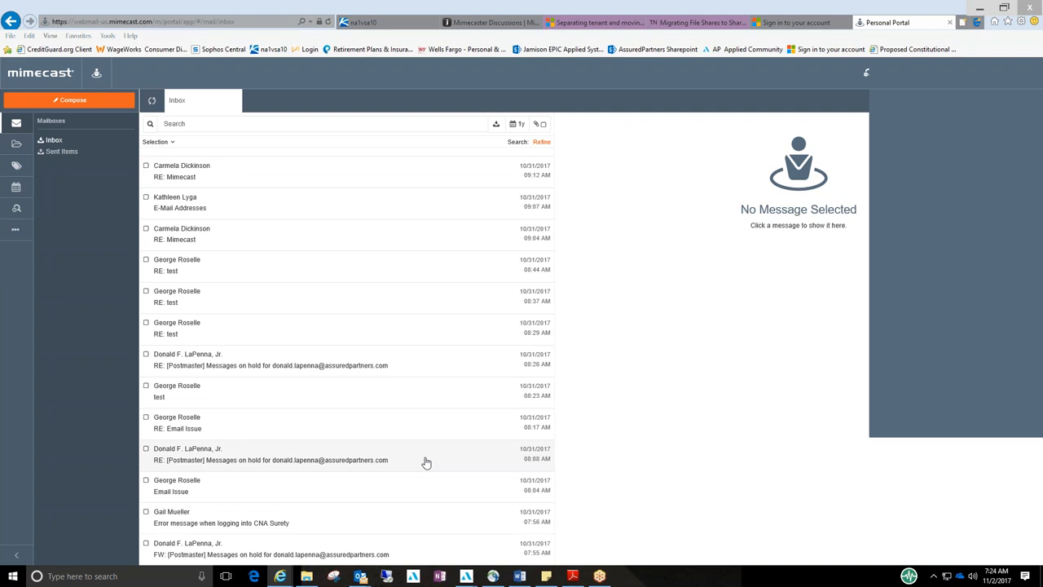
pyautogui.scroll(-3)
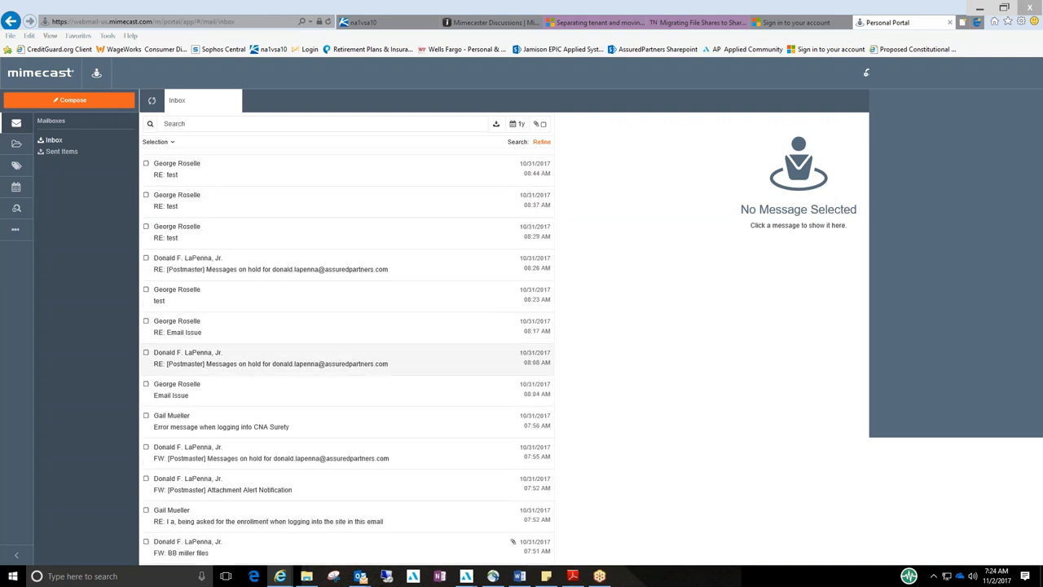
pyautogui.scroll(-3)
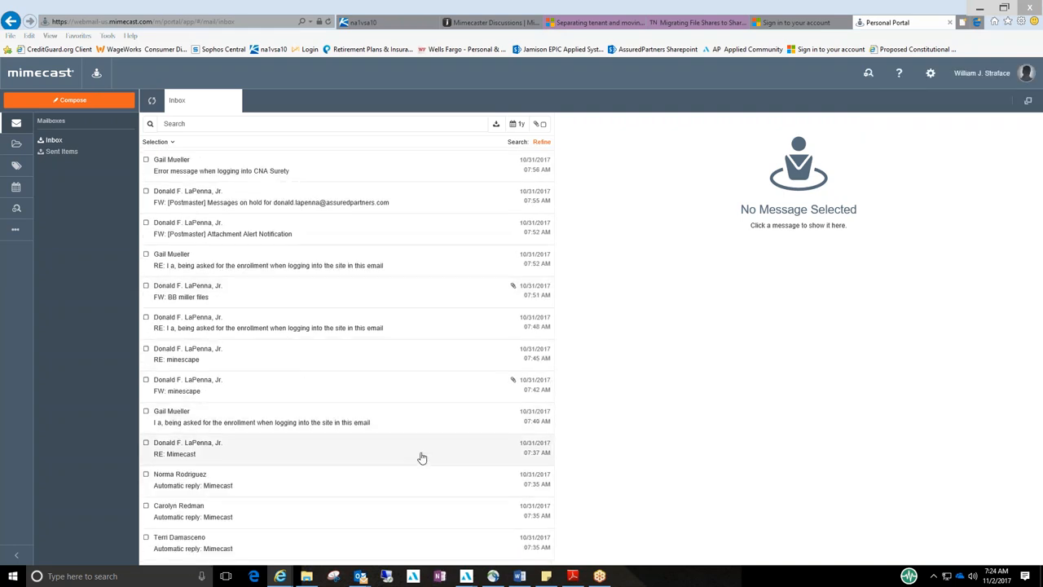
pyautogui.scroll(-3)
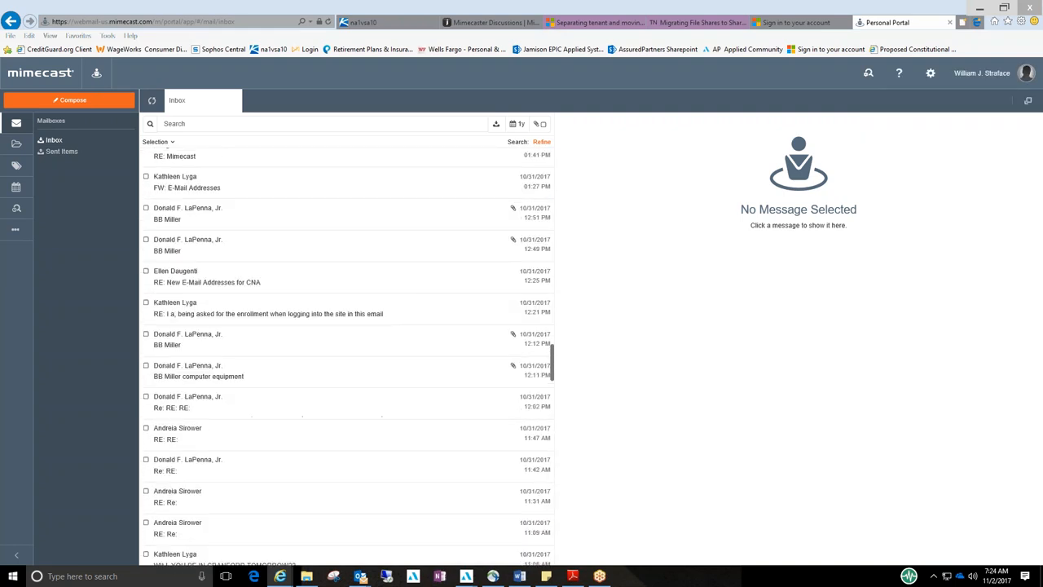
pyautogui.scroll(-3)
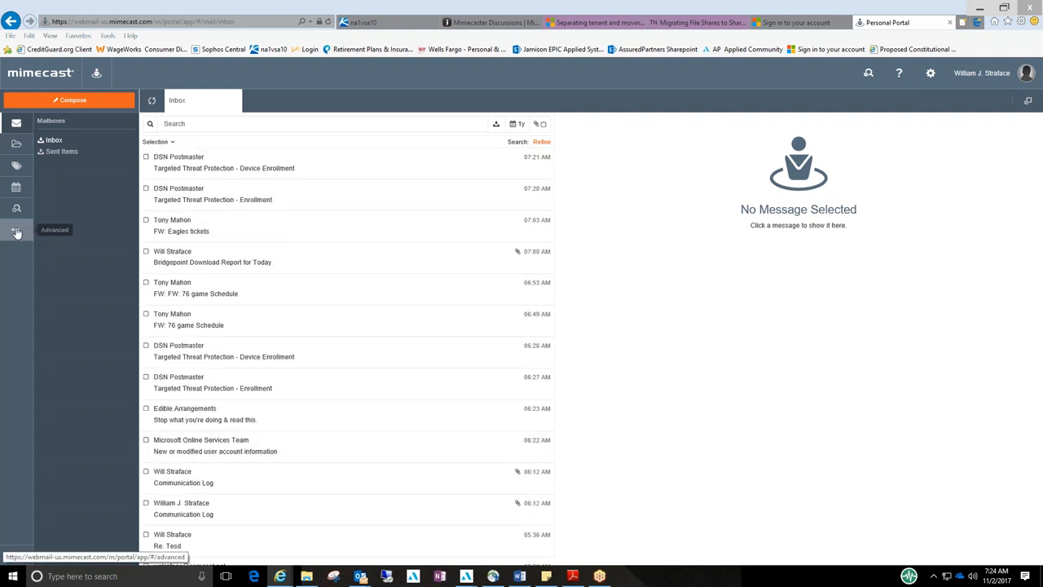
# - Show the Advanced lists: on-hold, bounced and rejected messages plus blocked, permitted and auto-permitted senders
pyautogui.click(16, 230)
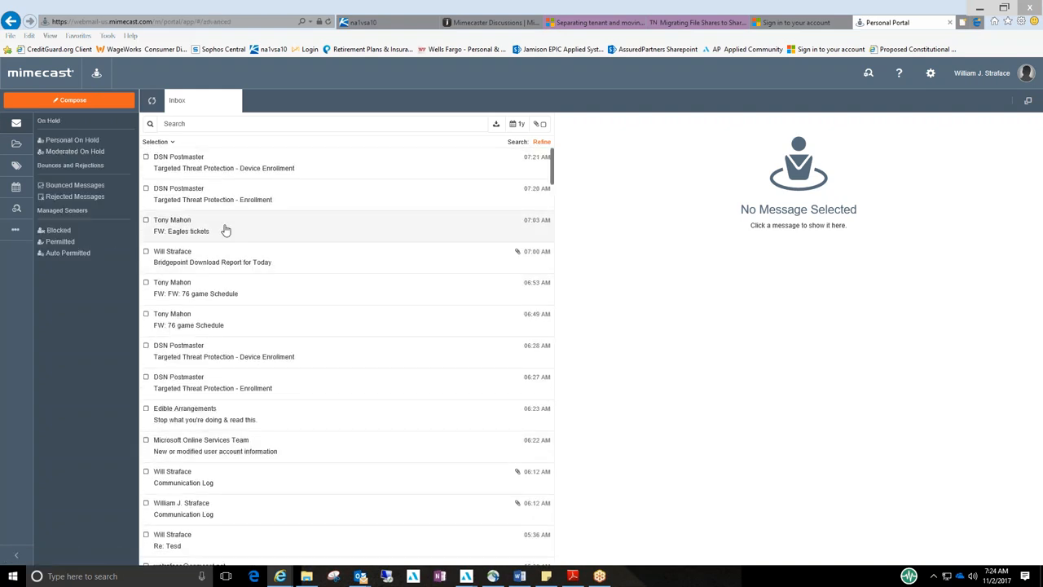
pyautogui.moveTo(71, 140)
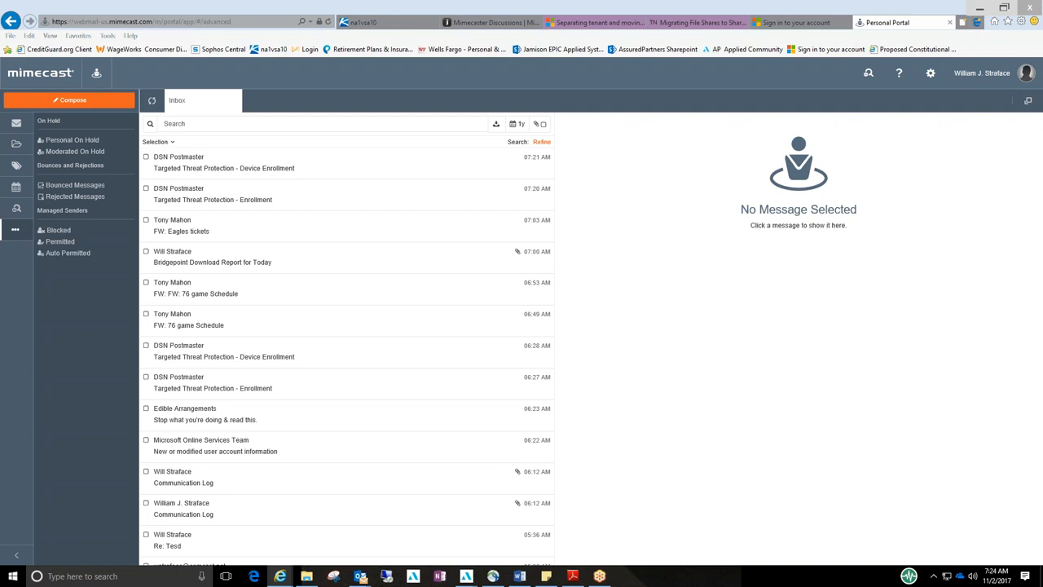
pyautogui.scroll(-3)
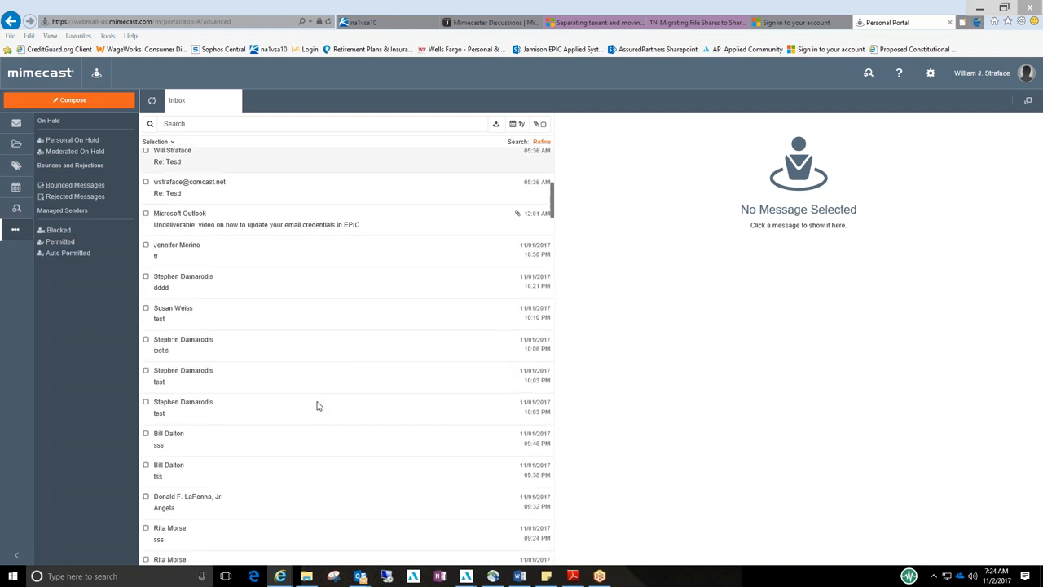
pyautogui.scroll(-3)
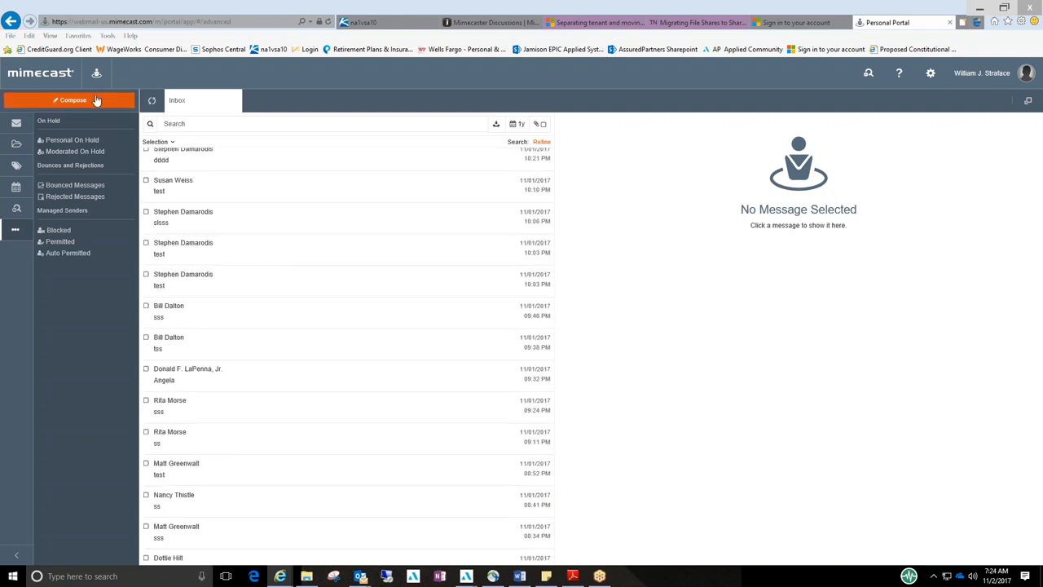
pyautogui.moveTo(704, 331)
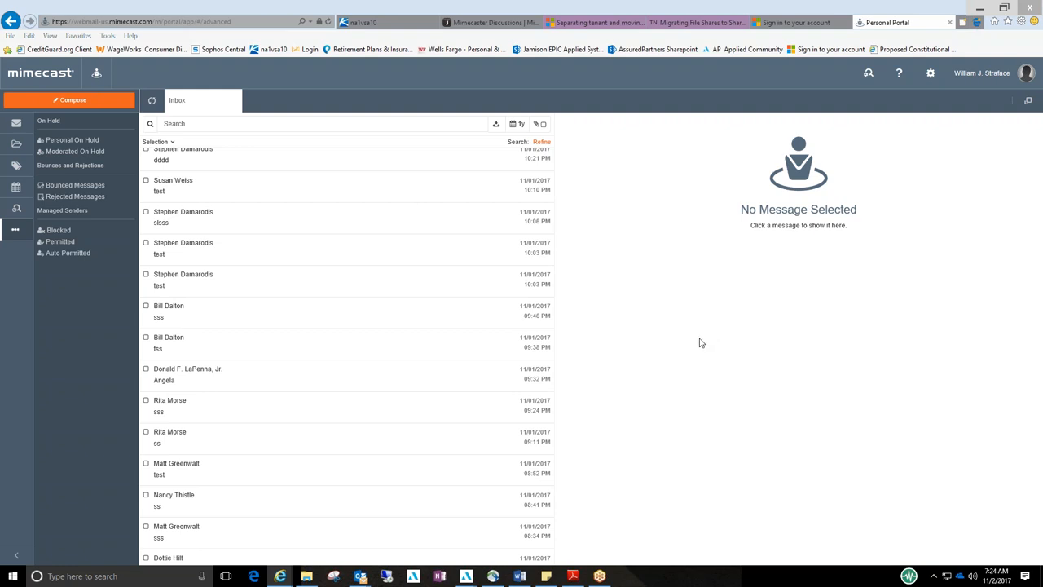
pyautogui.moveTo(707, 365)
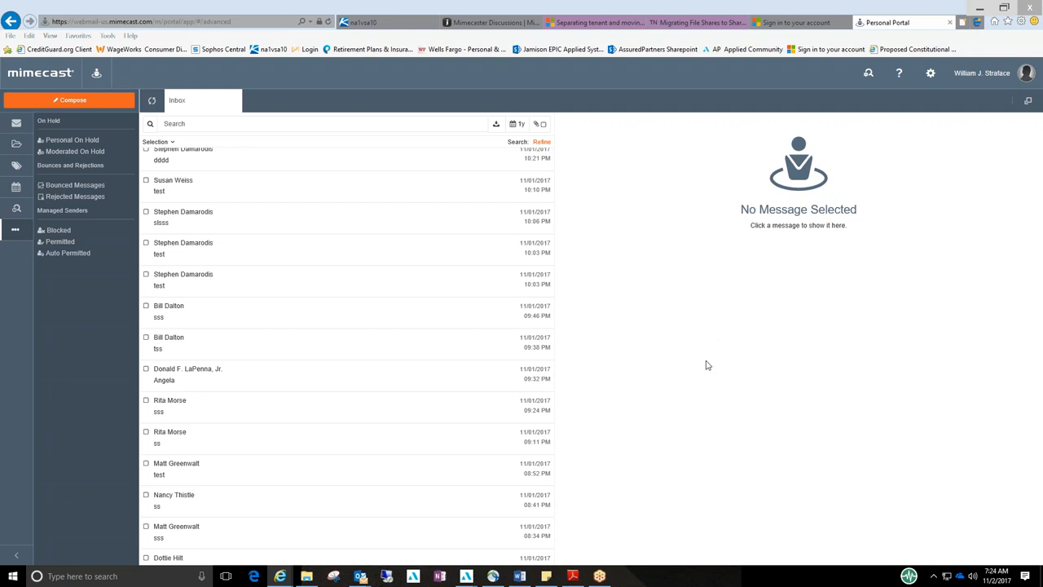